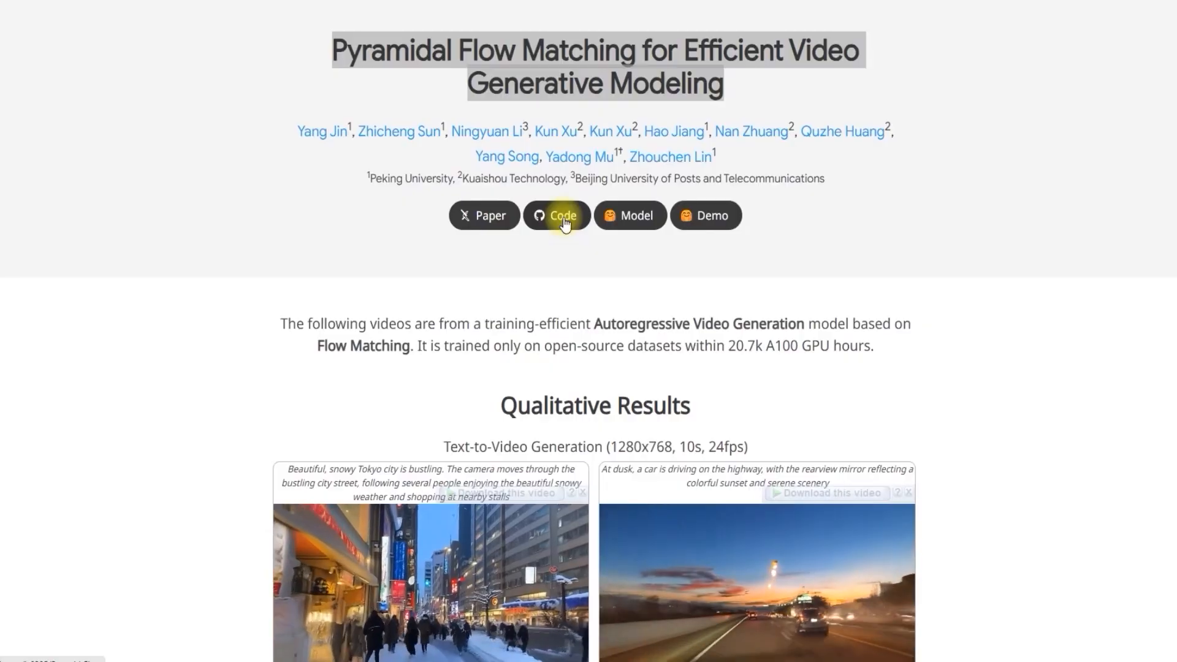
pyautogui.moveTo(783, 93)
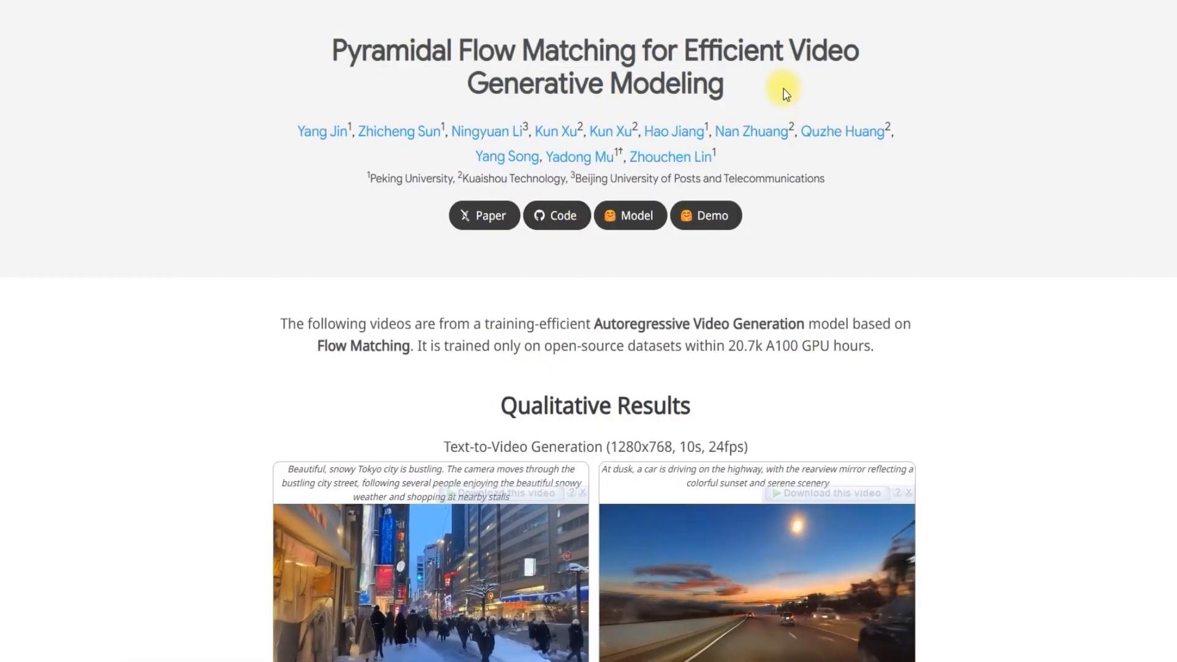
pyautogui.moveTo(565, 75)
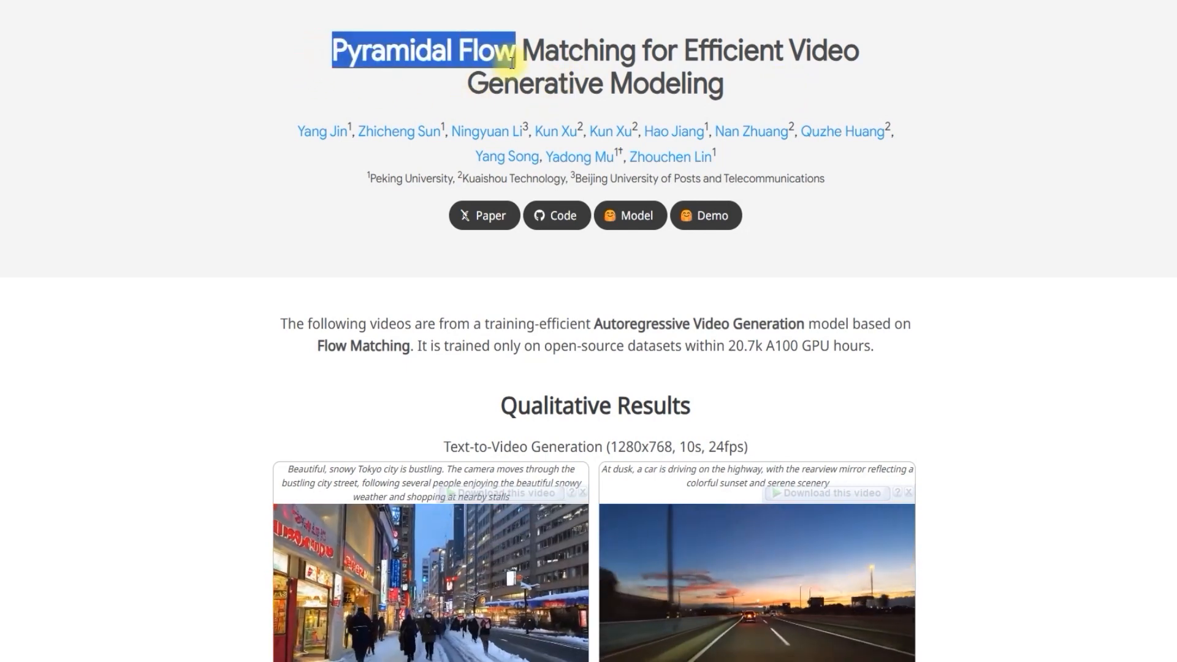
pyautogui.moveTo(382, 277)
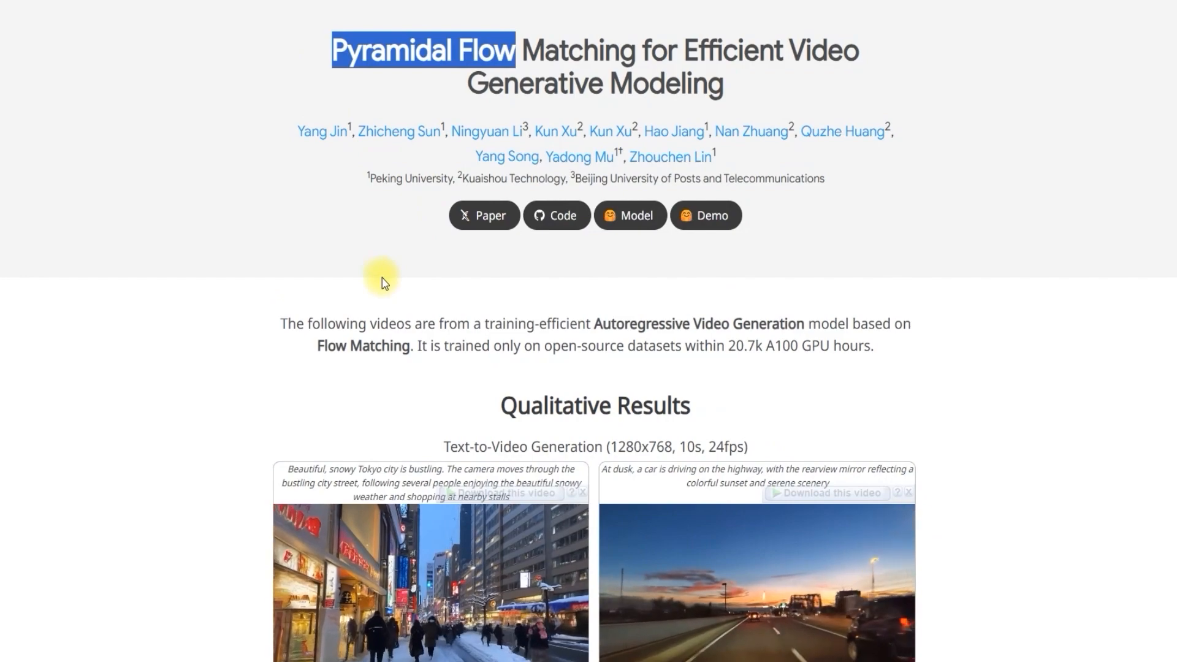
# - Scroll through the Qualitative Results example videos down to the Quantitative Results table
pyautogui.scroll(-3)
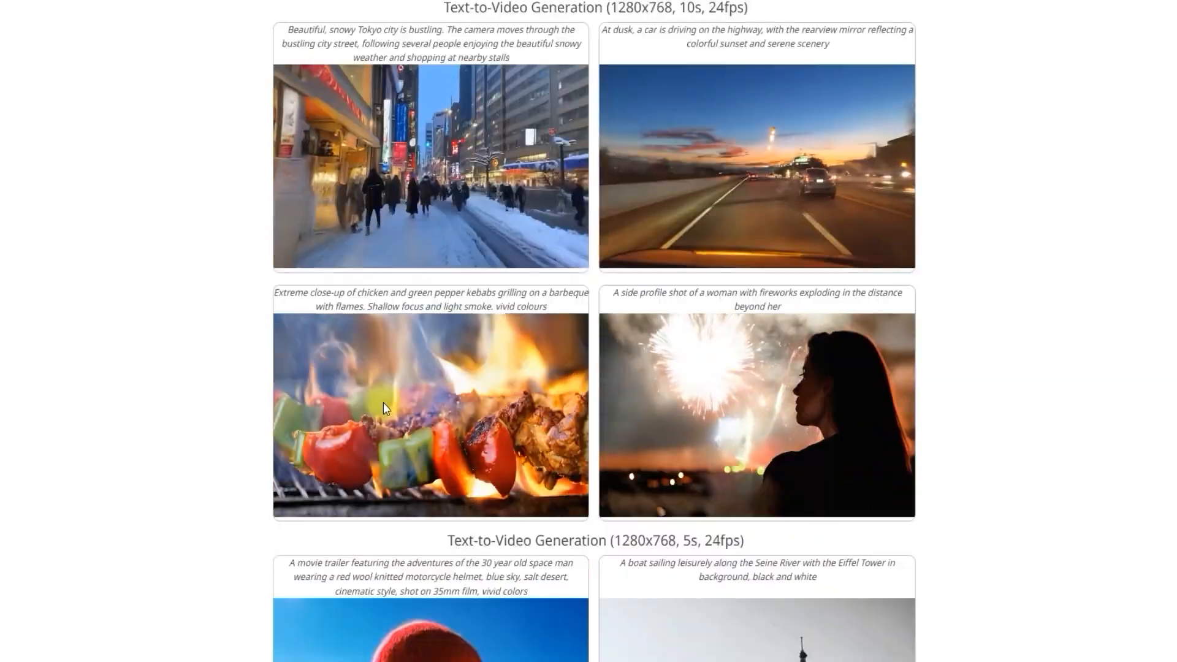
pyautogui.scroll(-3)
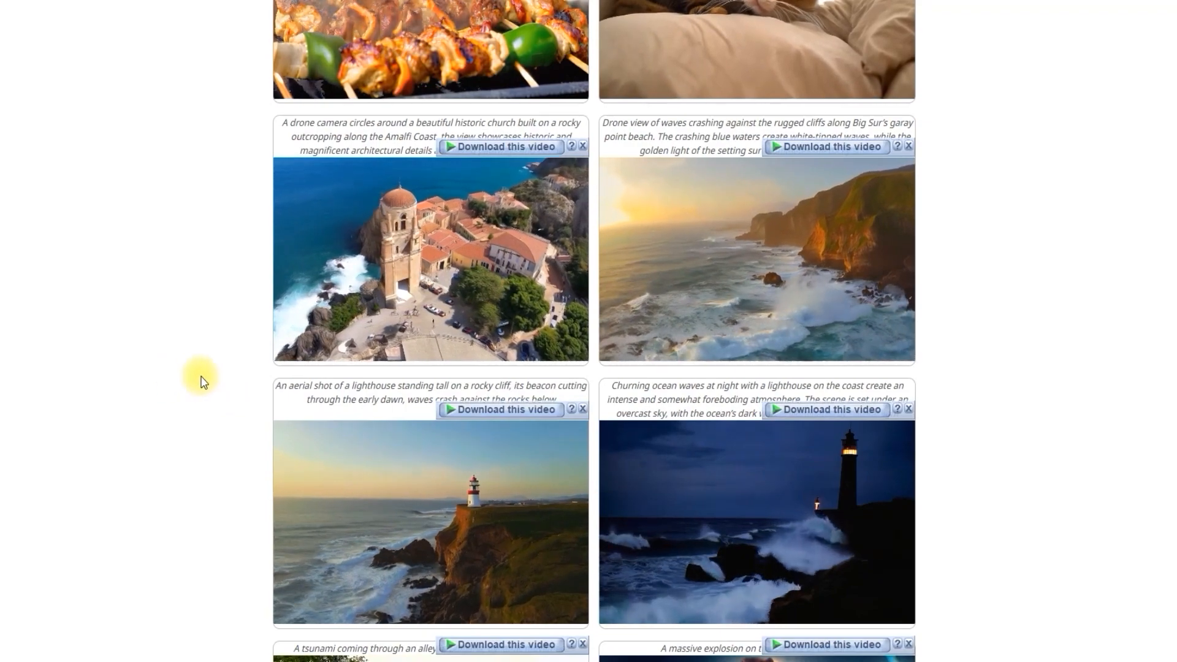
pyautogui.scroll(-3)
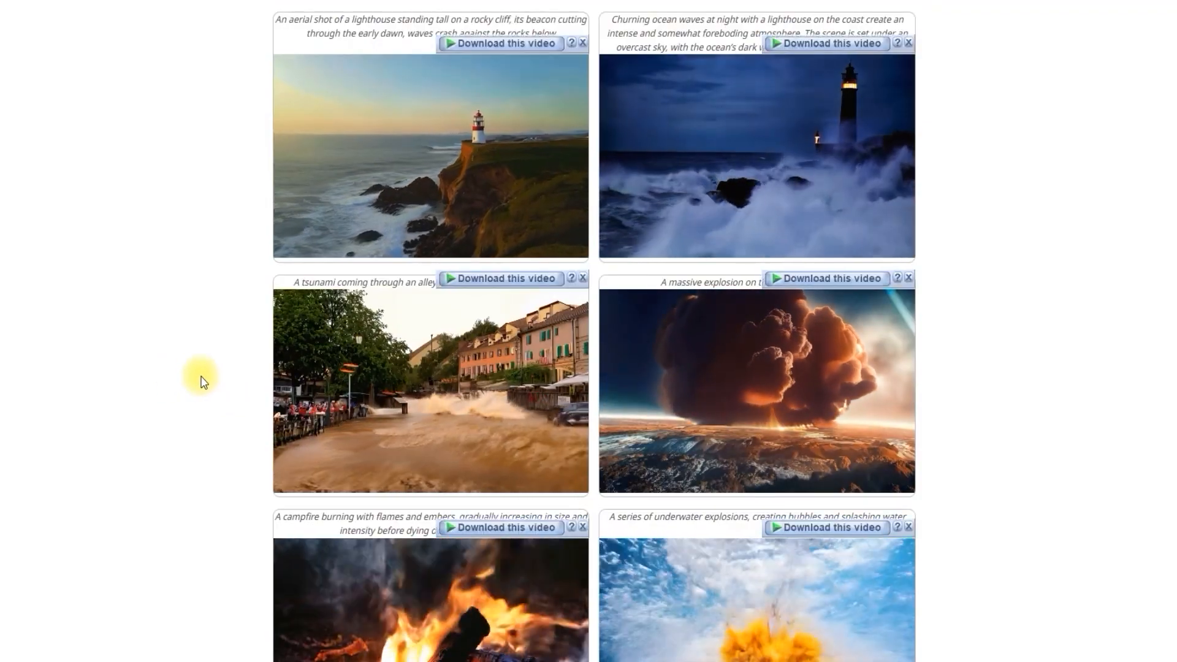
pyautogui.scroll(-3)
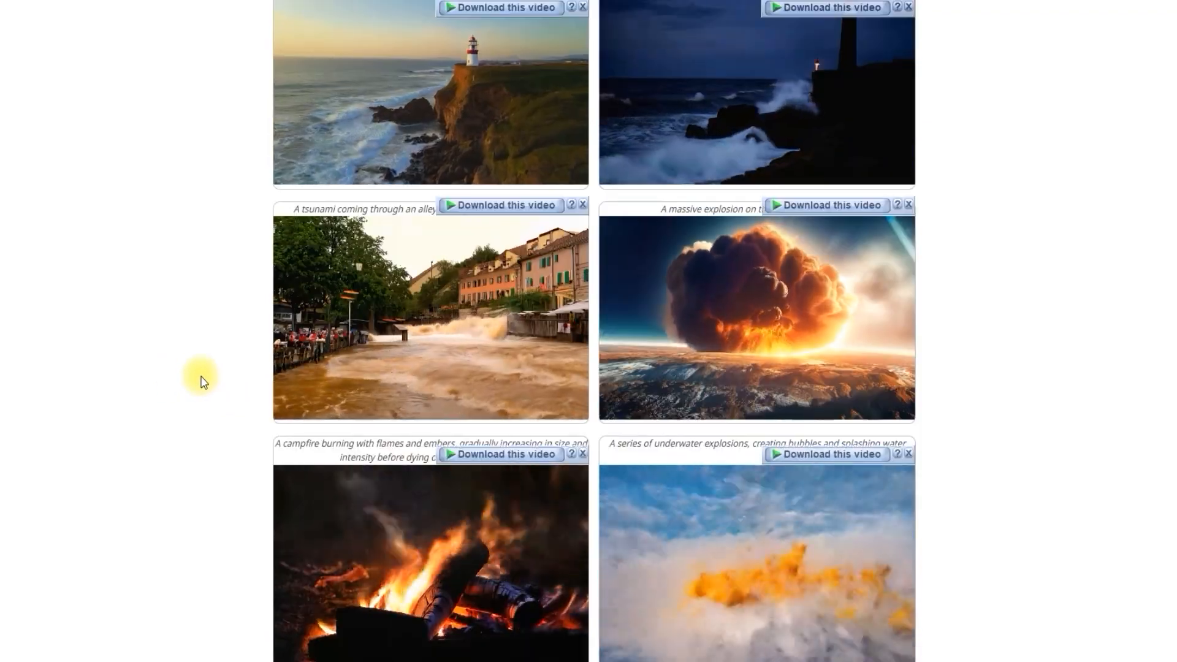
pyautogui.scroll(-3)
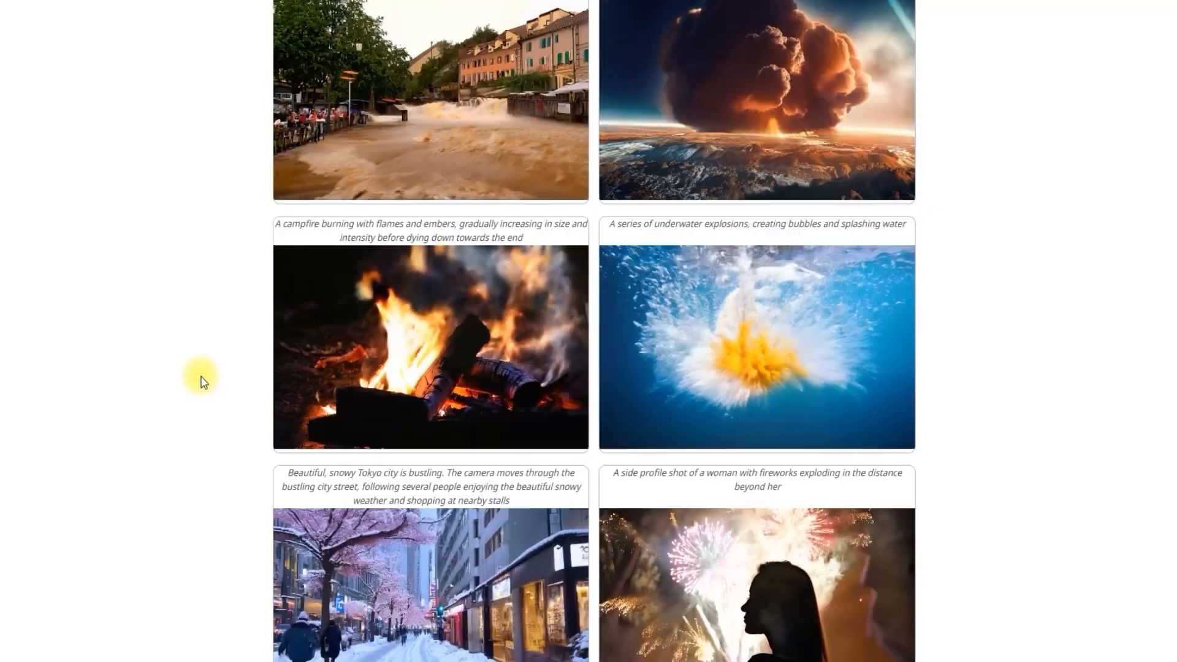
pyautogui.scroll(-3)
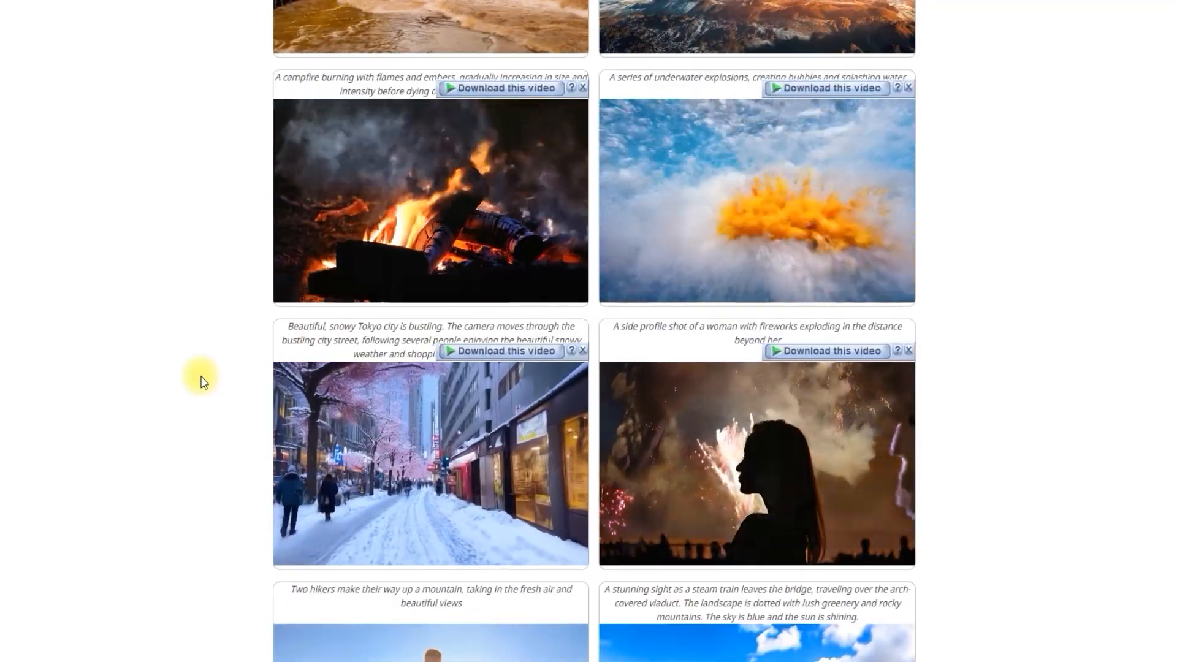
pyautogui.scroll(-3)
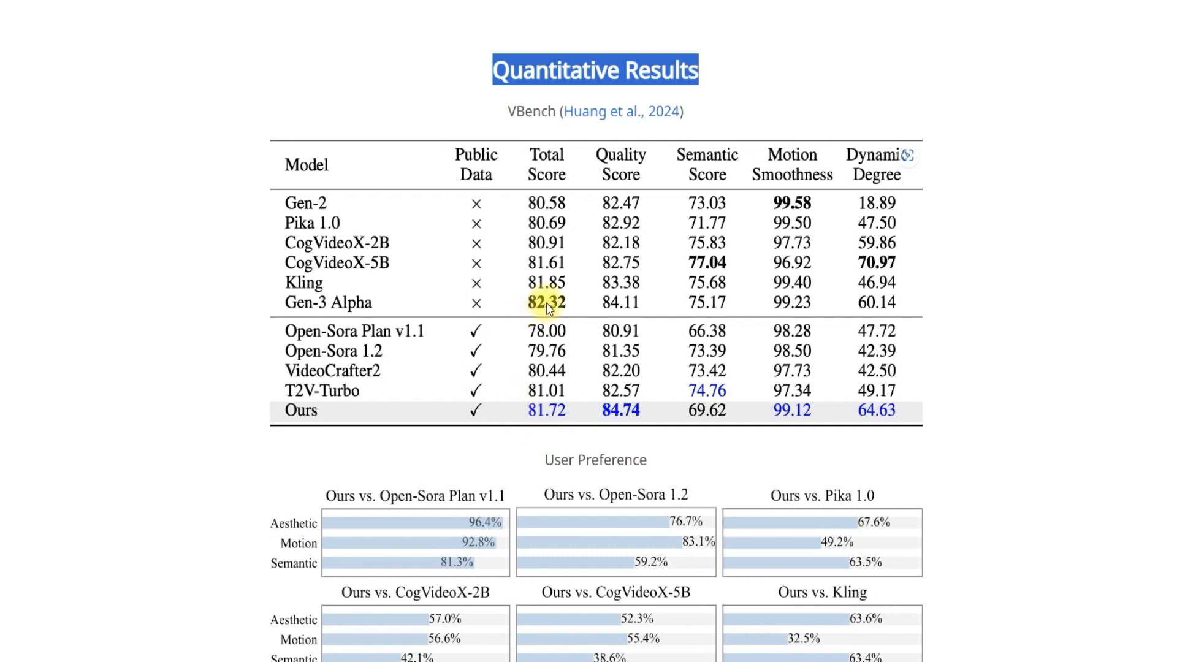
pyautogui.moveTo(616, 312)
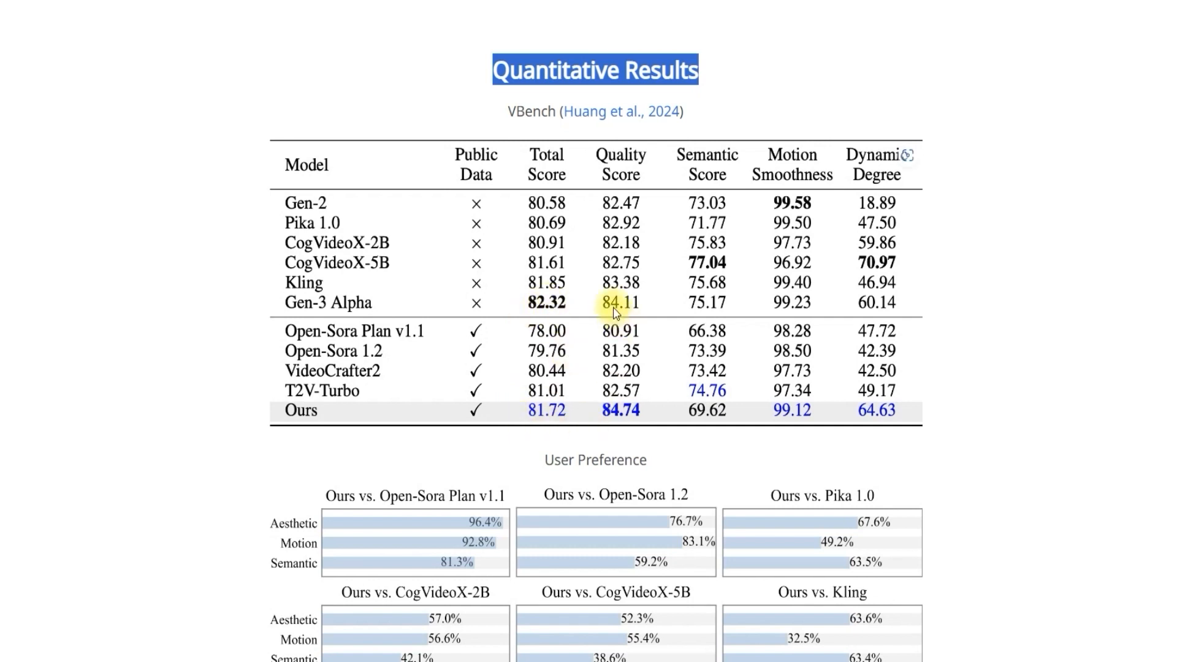
pyautogui.moveTo(544, 308)
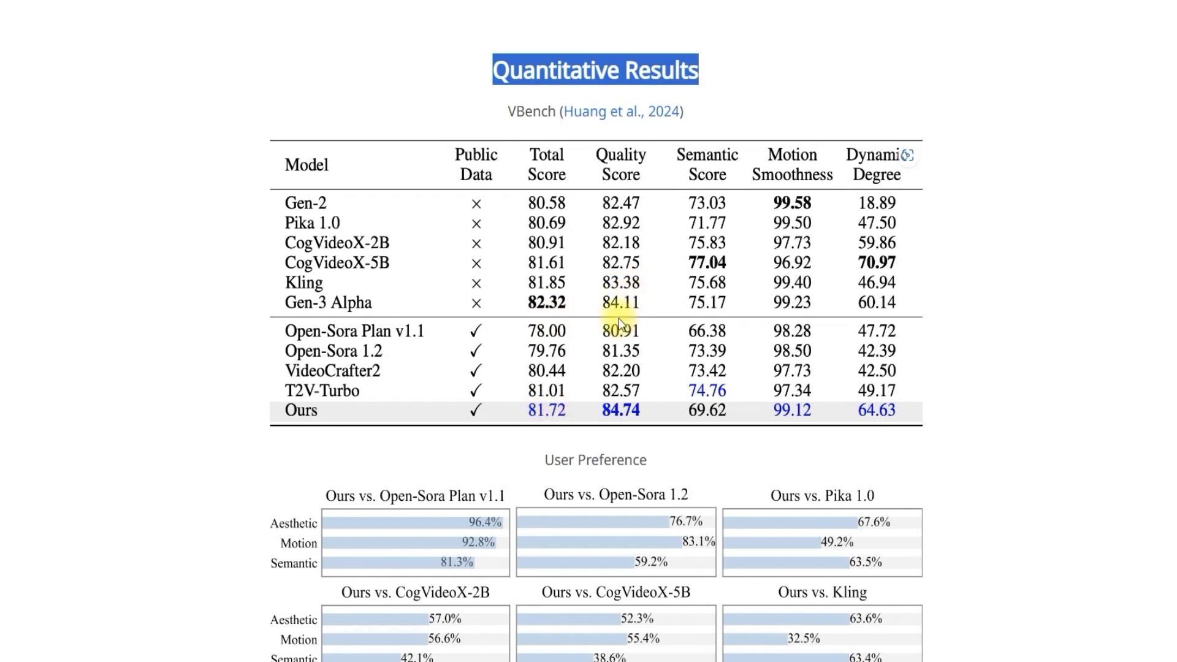
pyautogui.moveTo(704, 335)
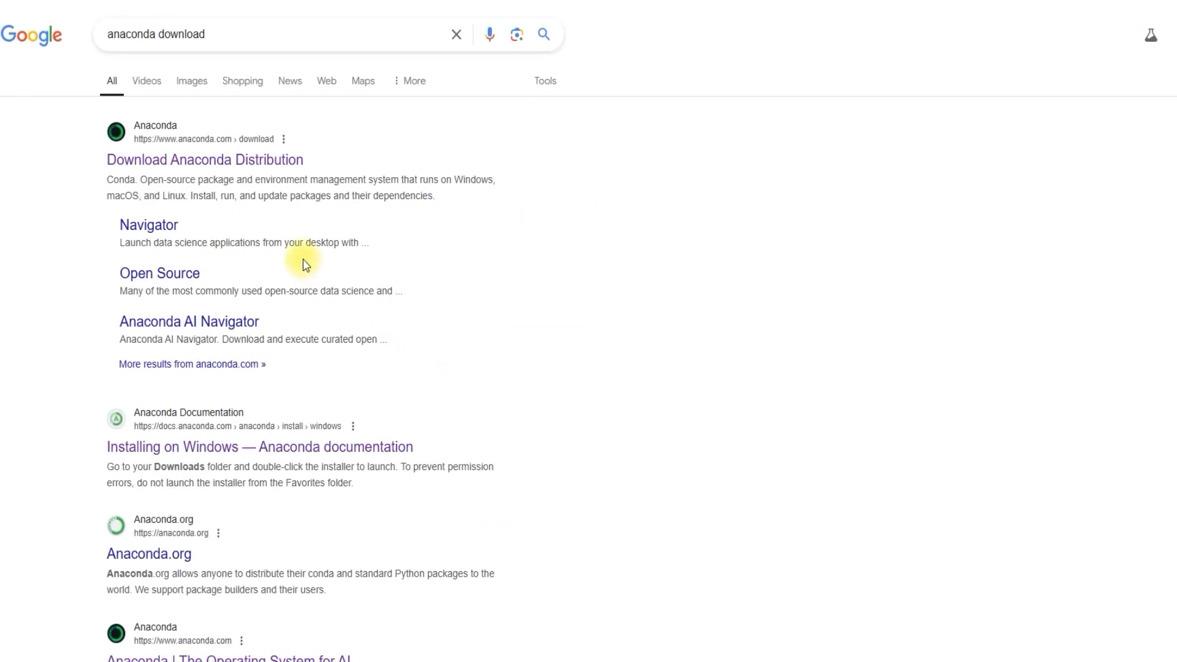
pyautogui.moveTo(200, 172)
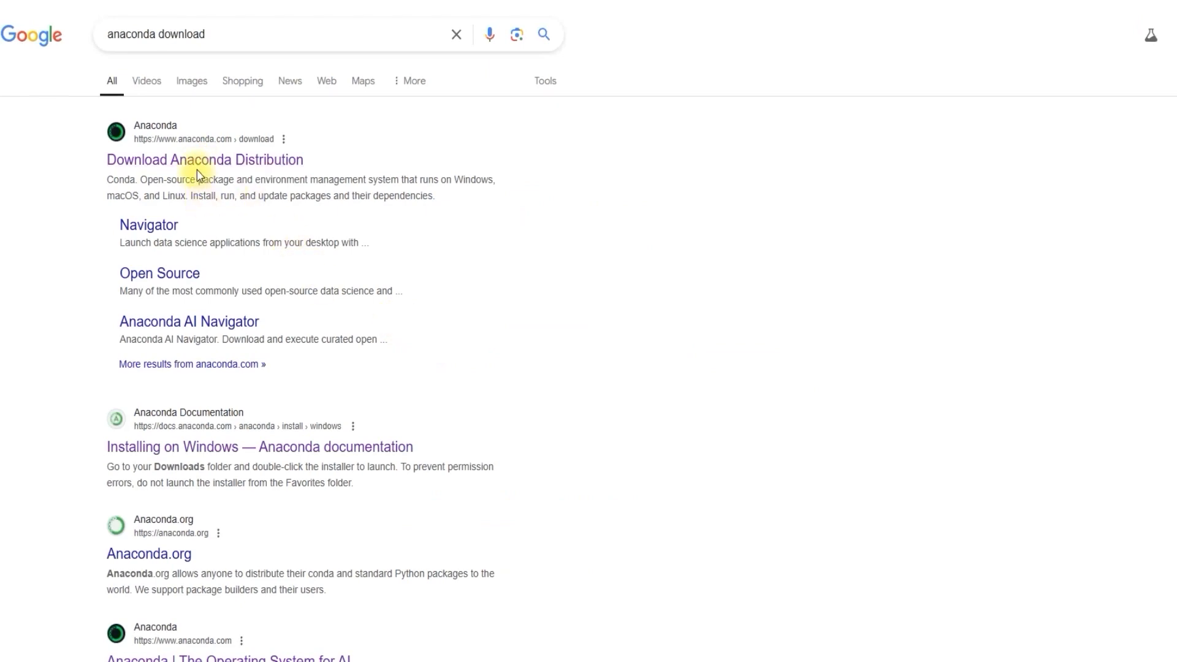
# - Reach the Anaconda installers by skipping registration, and cancel the duplicate 64-Bit installer download
pyautogui.click(204, 160)
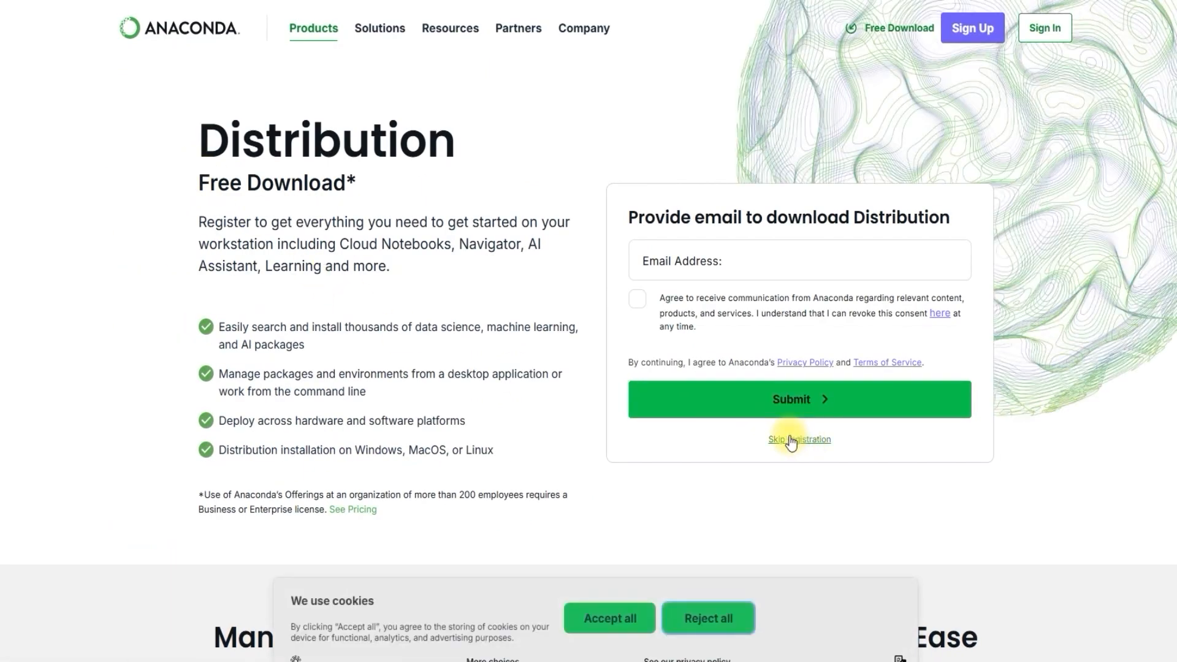
pyautogui.click(797, 438)
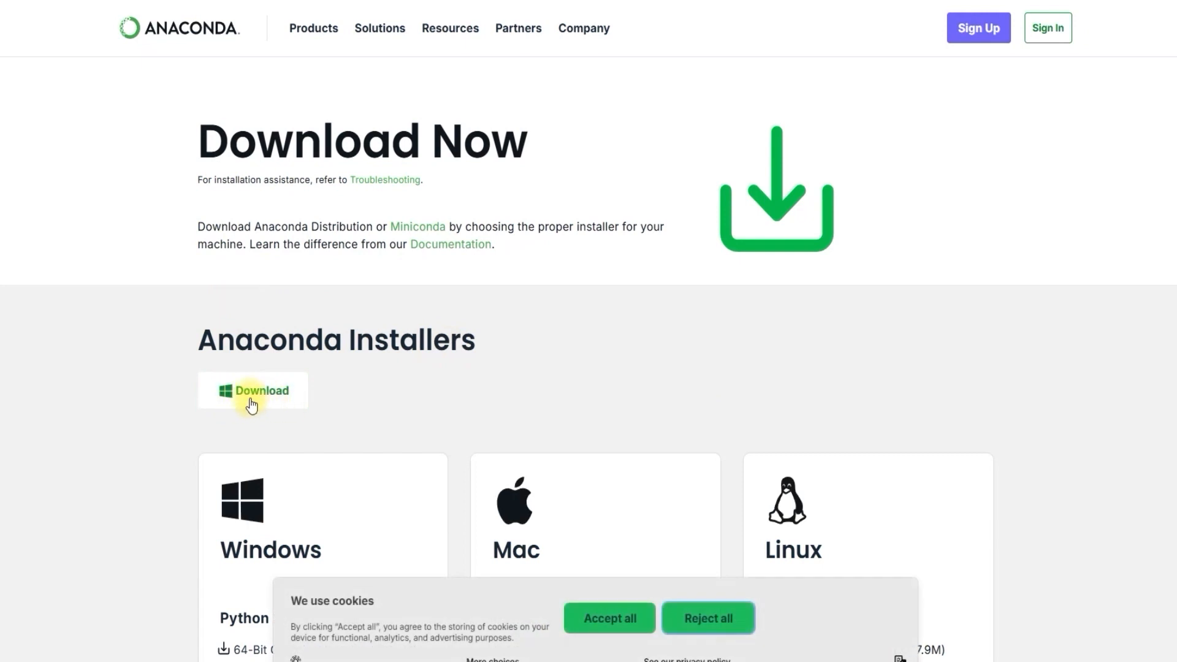
pyautogui.scroll(-3)
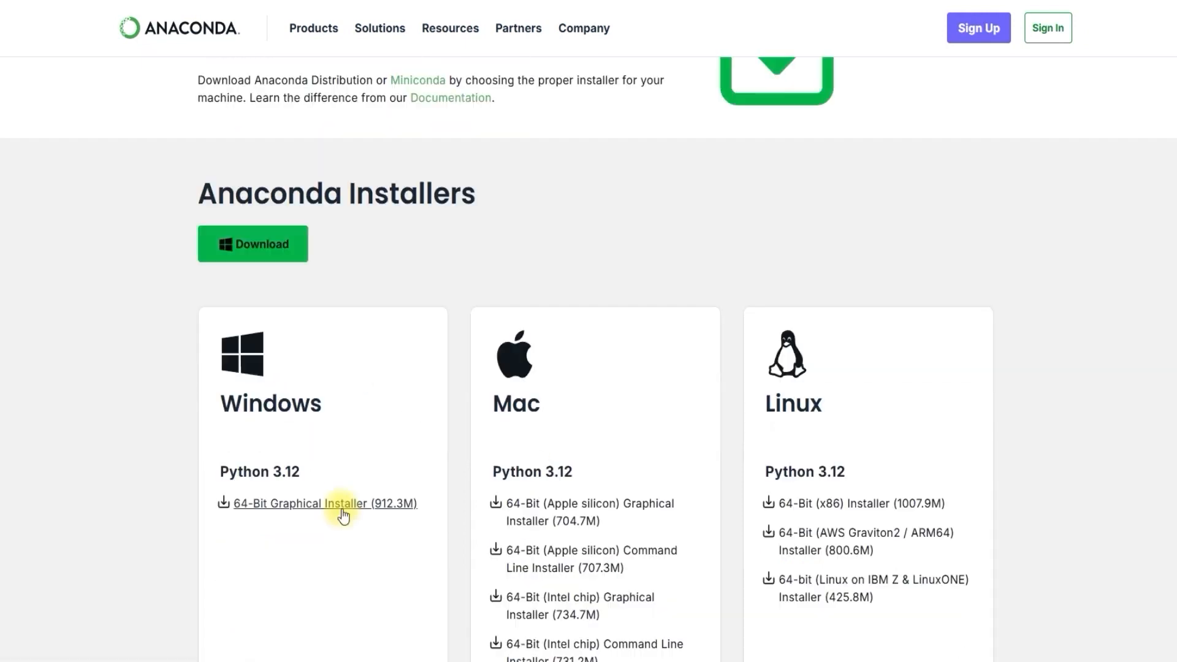
pyautogui.scroll(-3)
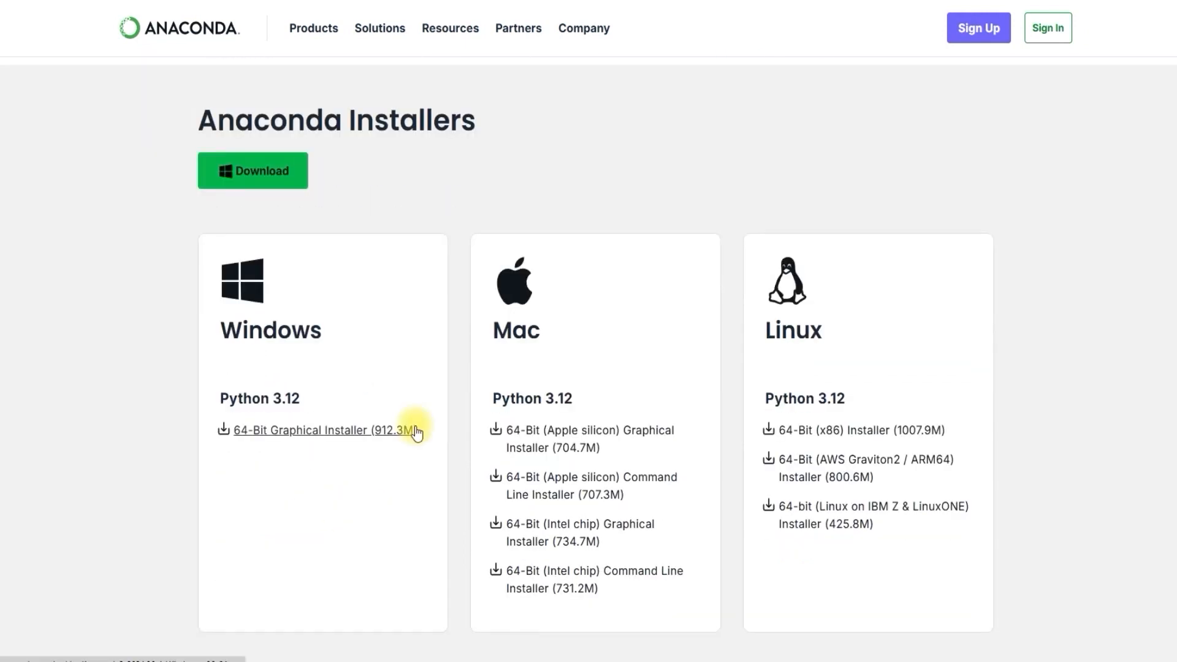
pyautogui.moveTo(434, 448)
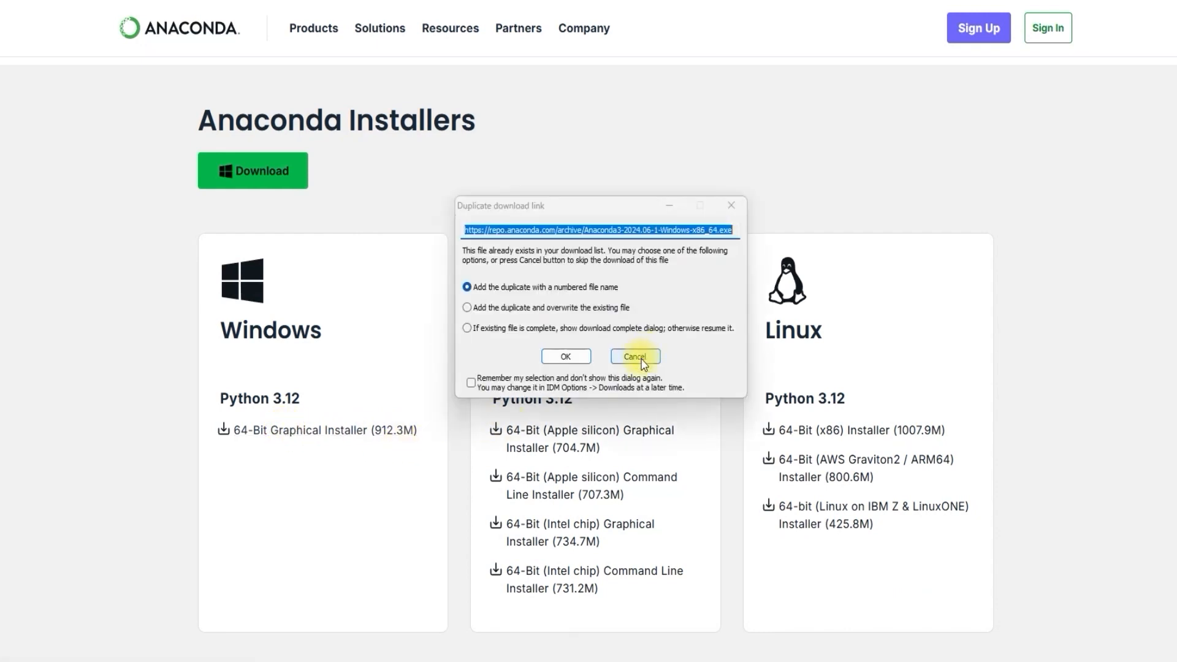
pyautogui.click(635, 356)
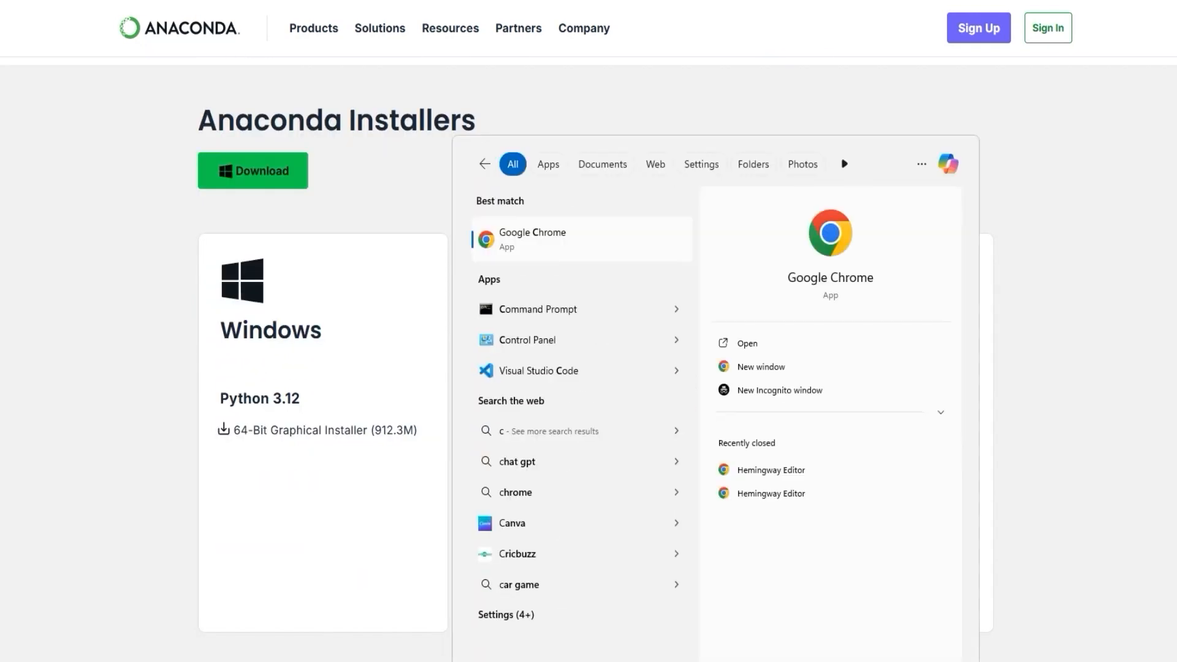
# - Git clone the ComfyUI repository on drive E and cd into the ComfyUI folder
pyautogui.click(537, 309)
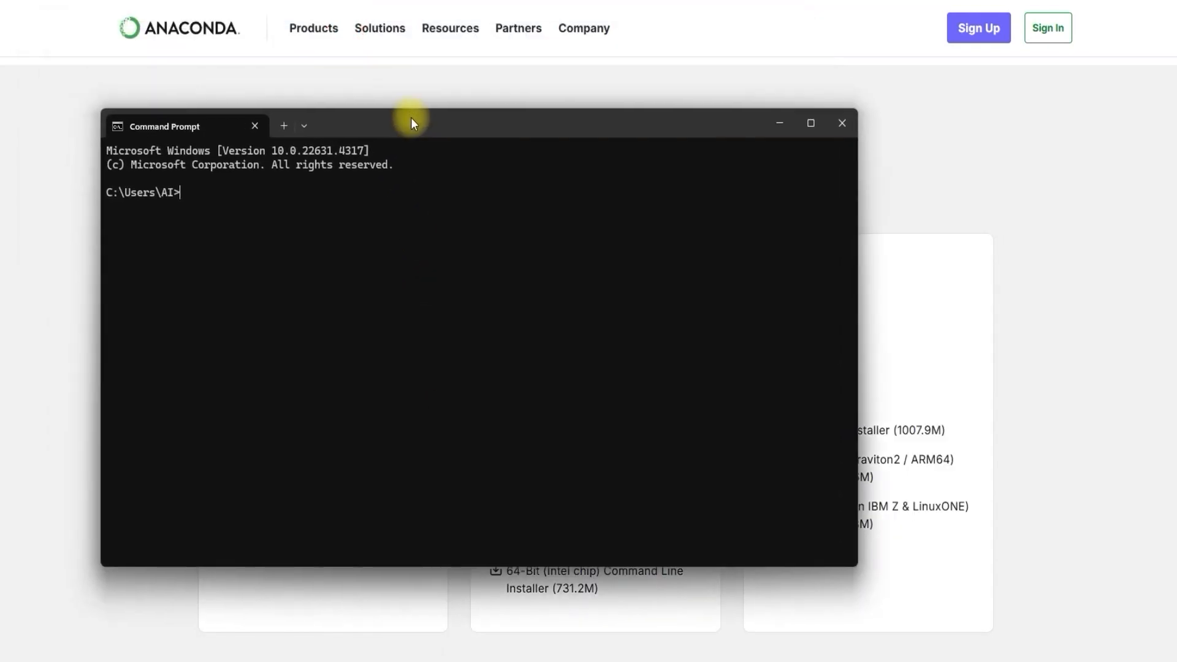
pyautogui.write('E;')
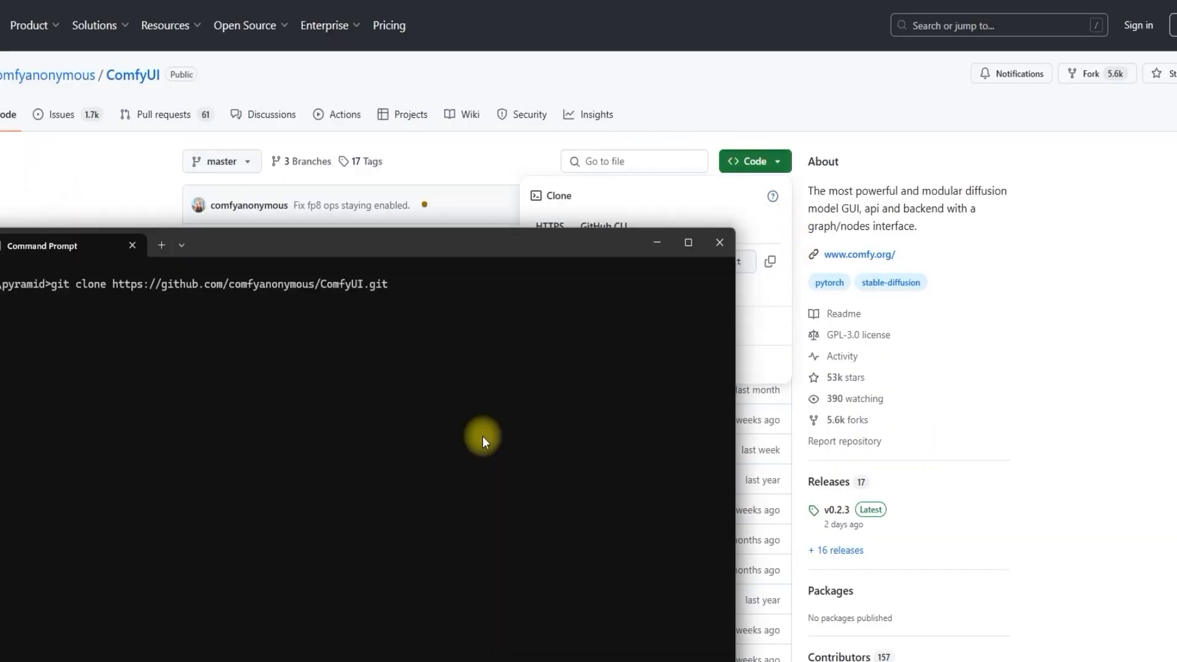
pyautogui.press('Return')
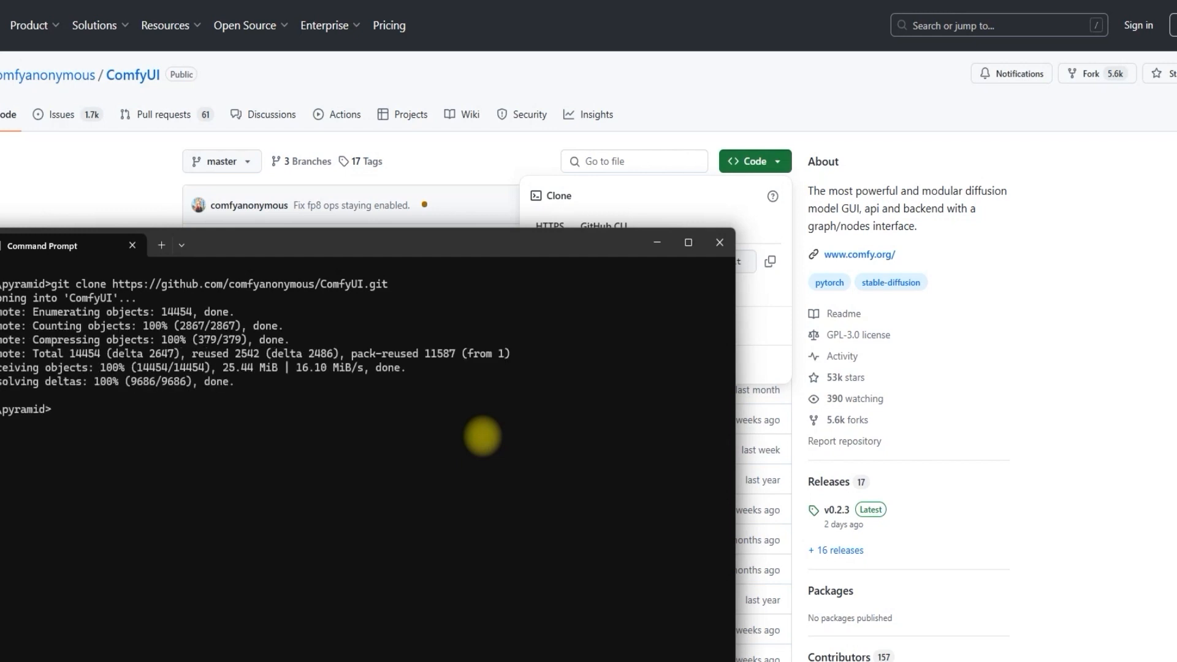
pyautogui.write('cd')
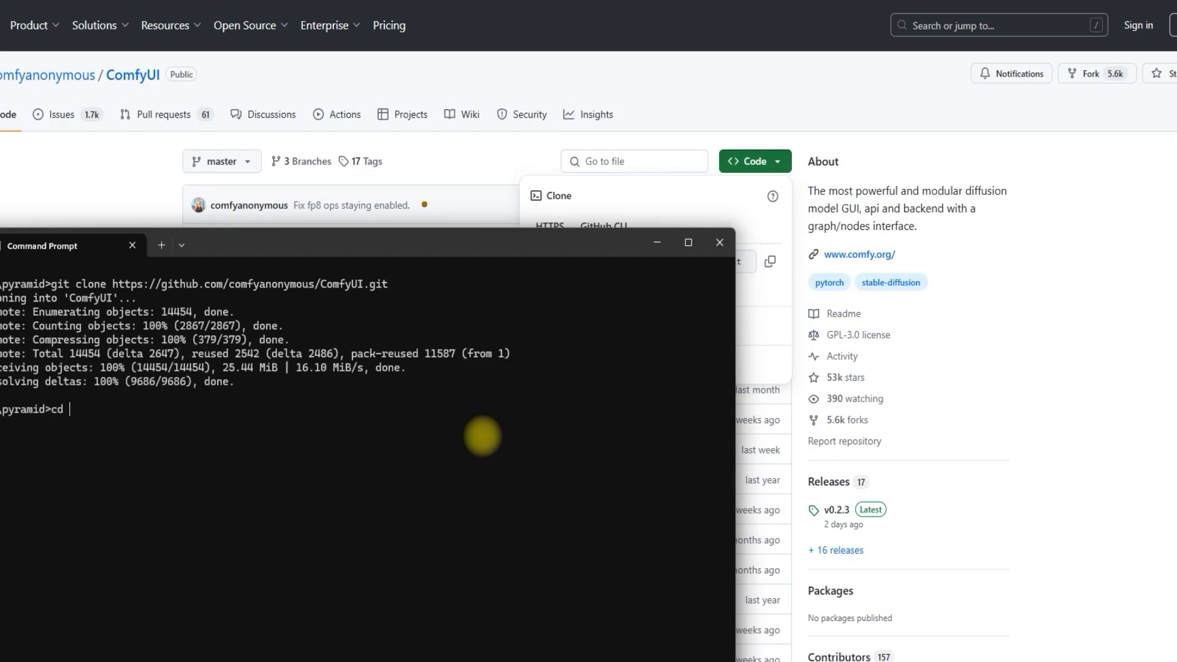
pyautogui.write('Com')
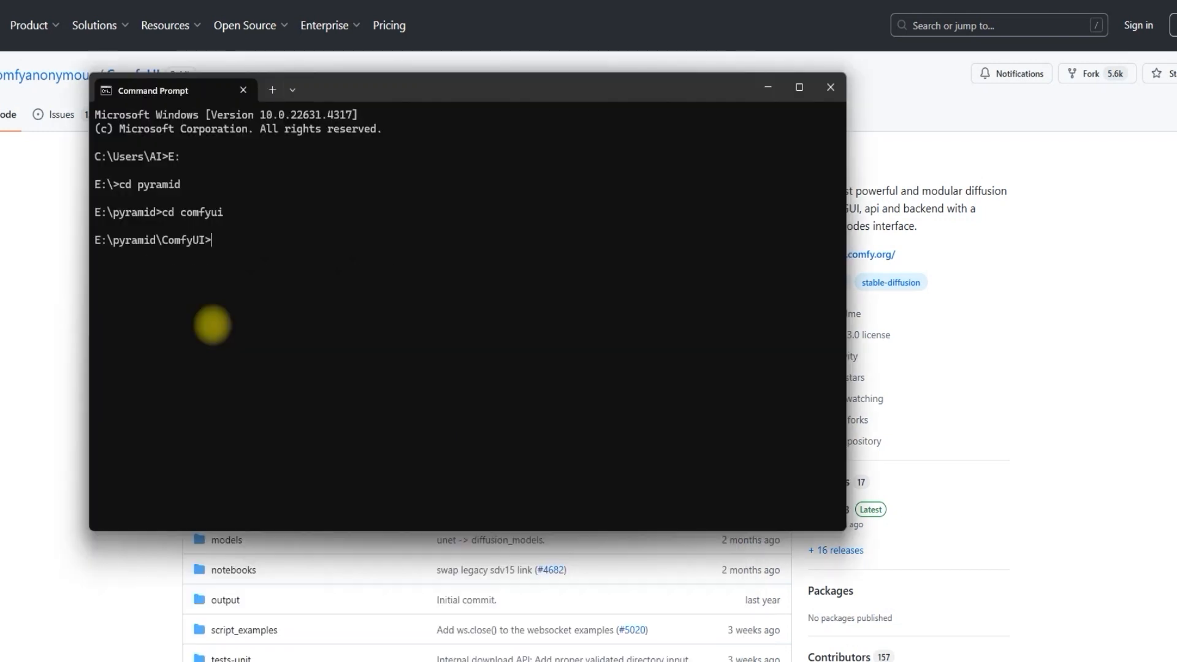
# - Create and activate conda environment vn with Python 3.8, then start pip install -r requirements.txt
pyautogui.write('conda cr')
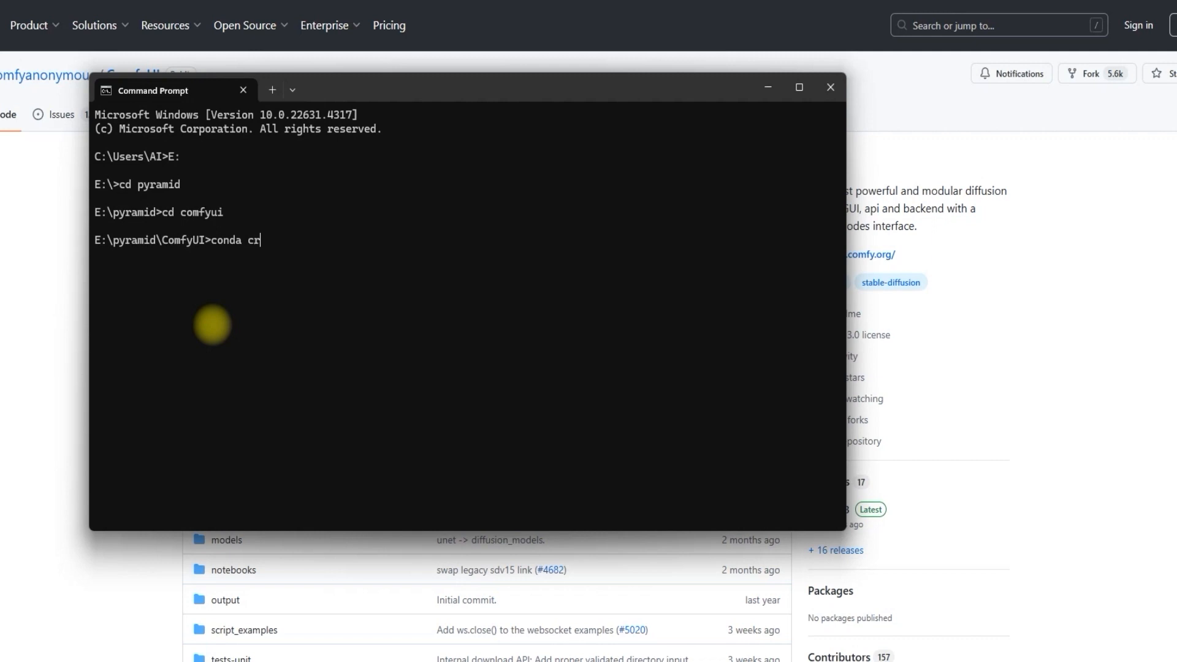
pyautogui.write('eate -')
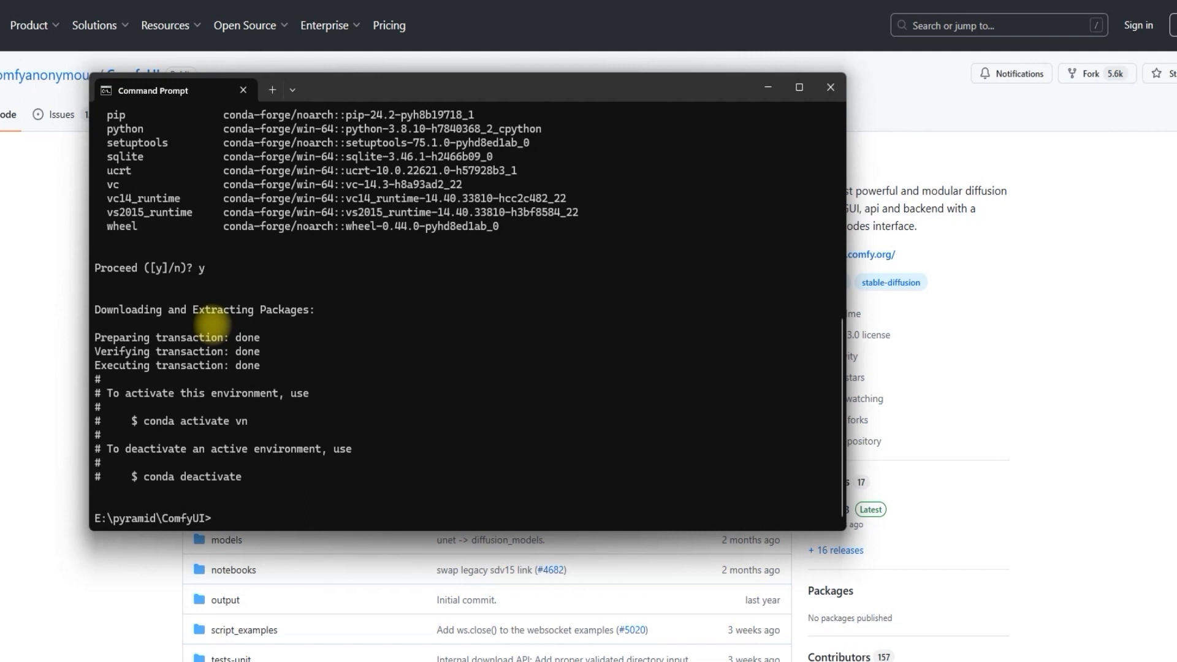
pyautogui.write('conda activate vn')
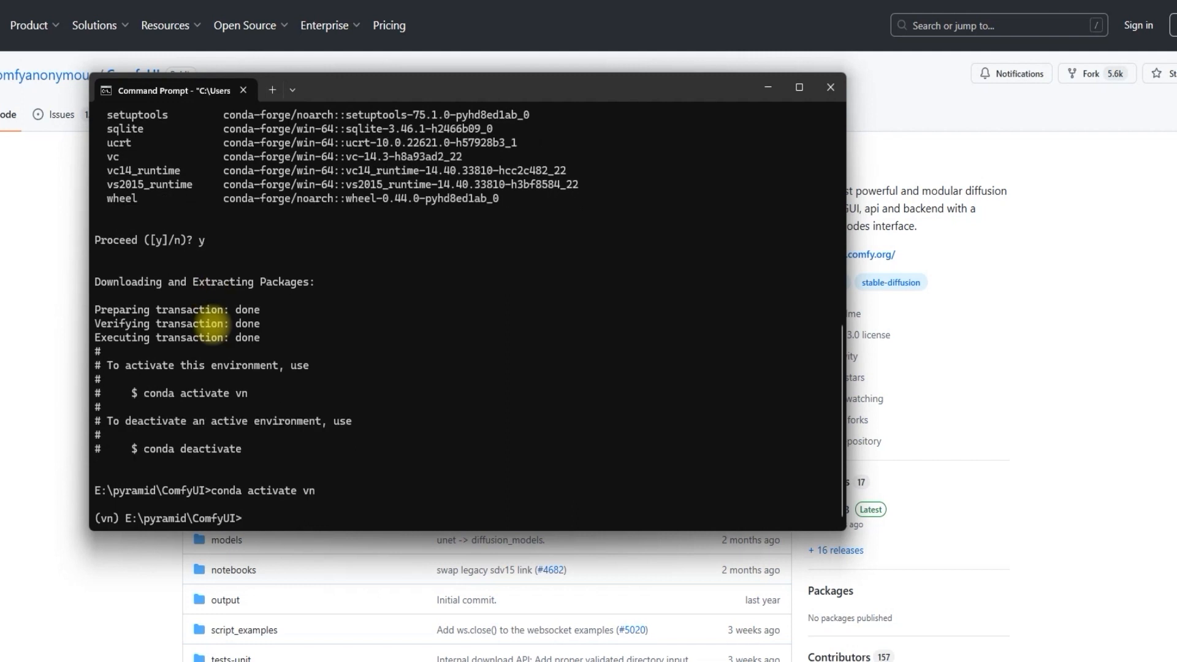
pyautogui.write('pip install')
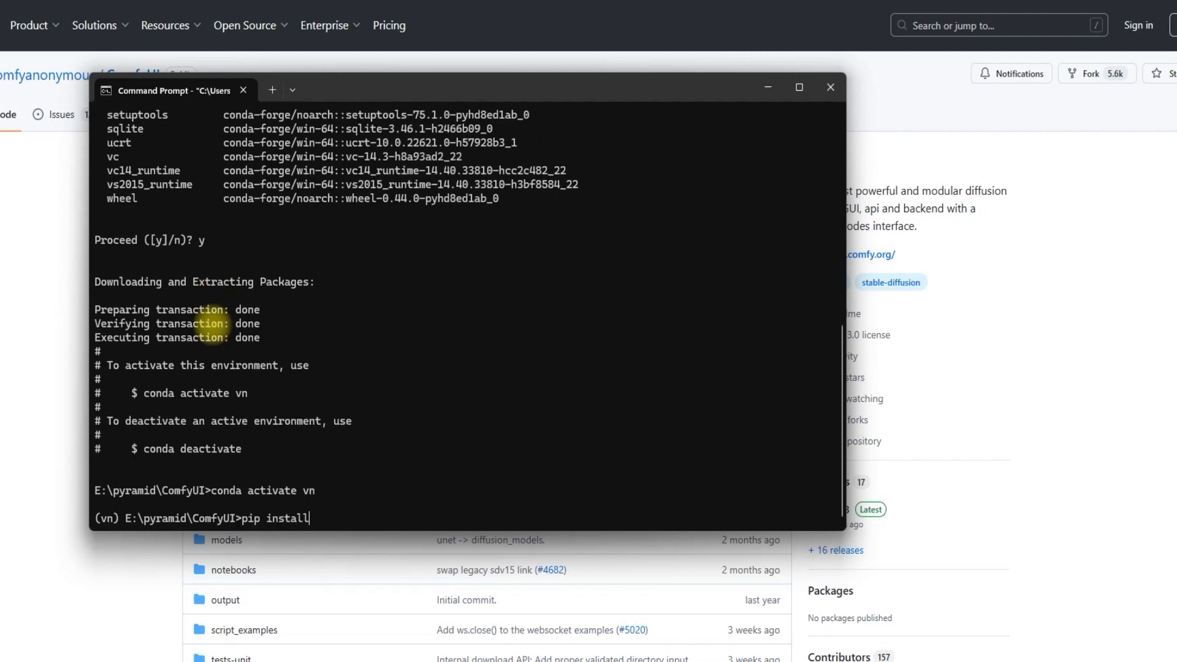
pyautogui.write('-r requirements')
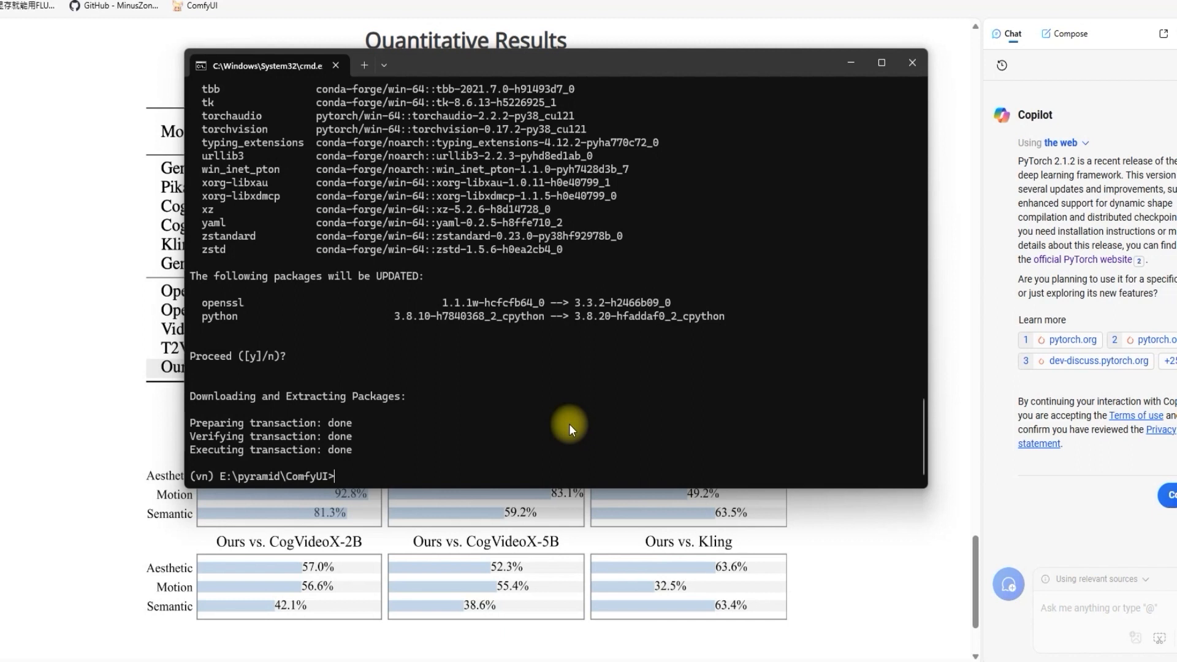
# - Finish installing PyTorch, torchvision and torchaudio with pytorch-cuda into vn, then type a python command
pyautogui.write('python m')
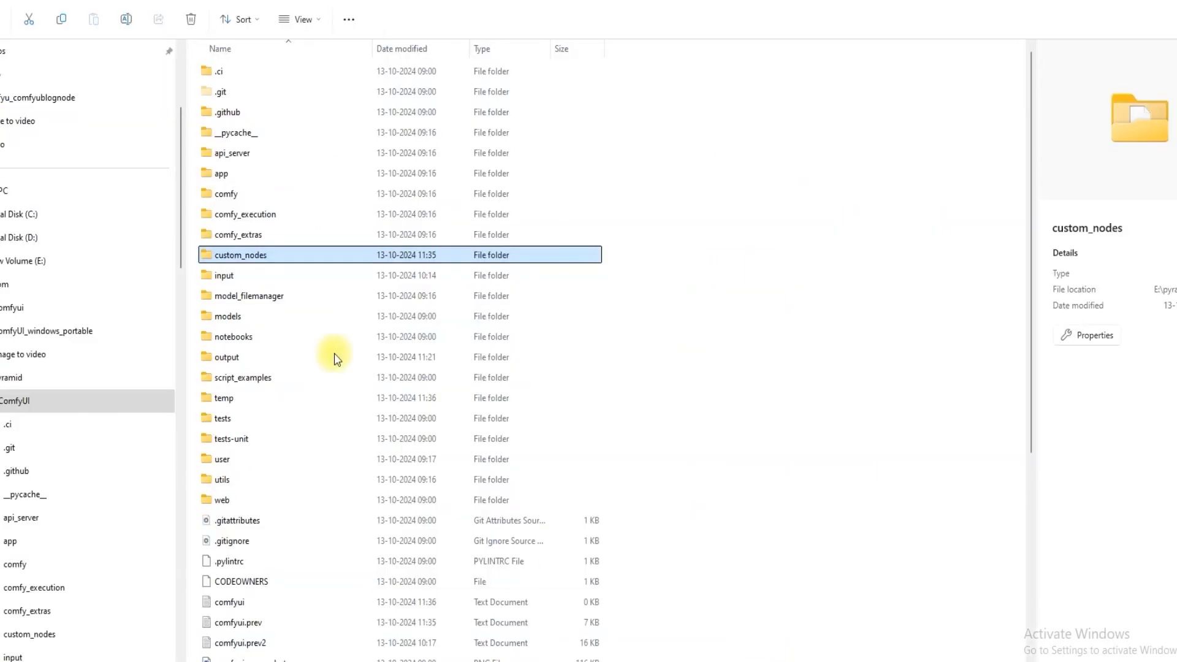
# - Open the custom_nodes folder and visit the ComfyUI-Manager and Comfyui-fast GitHub repositories
pyautogui.doubleClick(240, 254)
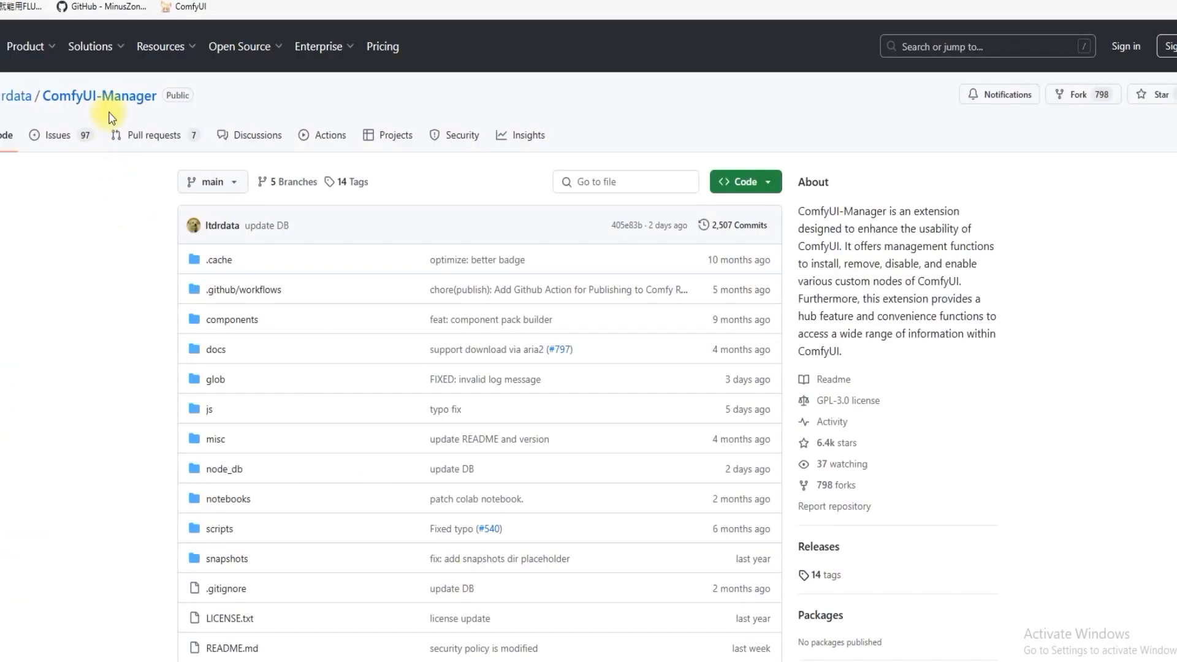
pyautogui.click(109, 96)
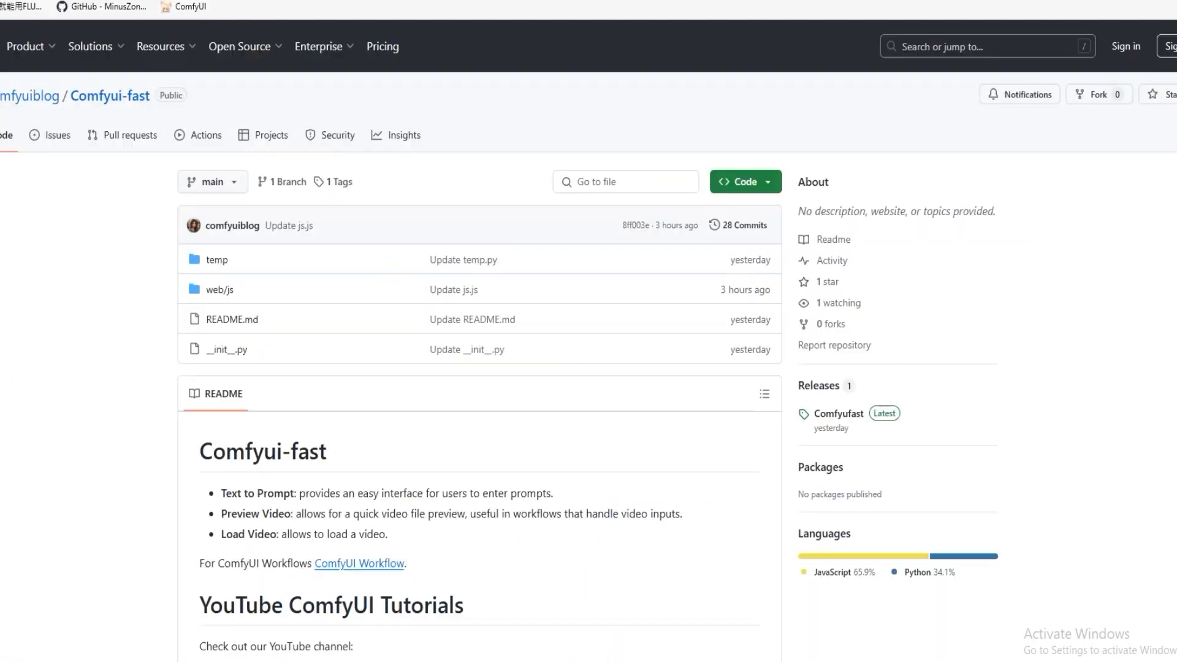
pyautogui.moveTo(110, 97)
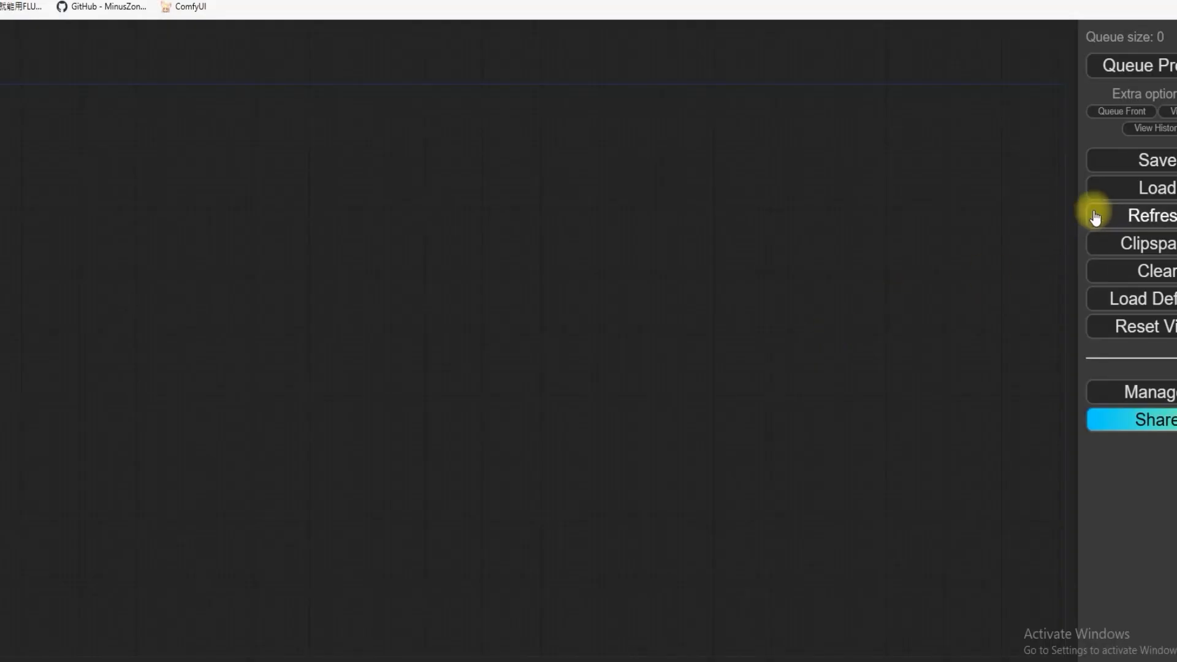
pyautogui.moveTo(1112, 191)
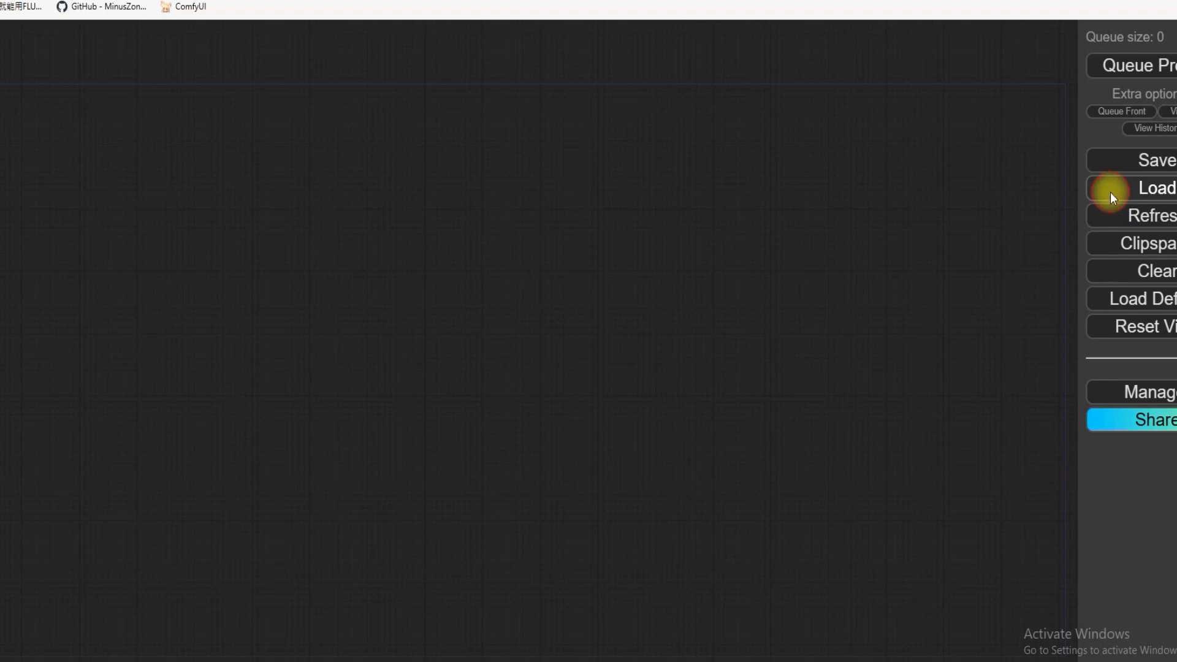
# - Load the Pyramid Flow workflow JSON and dismiss the Missing Node Types warning
pyautogui.click(1157, 186)
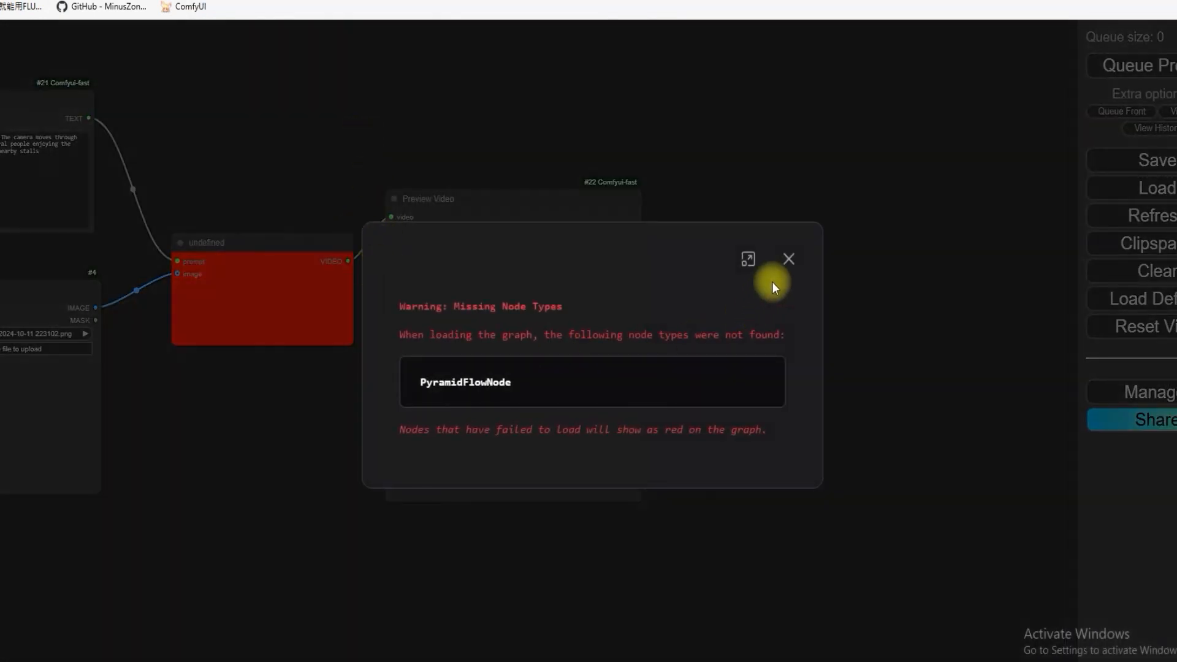
pyautogui.click(788, 258)
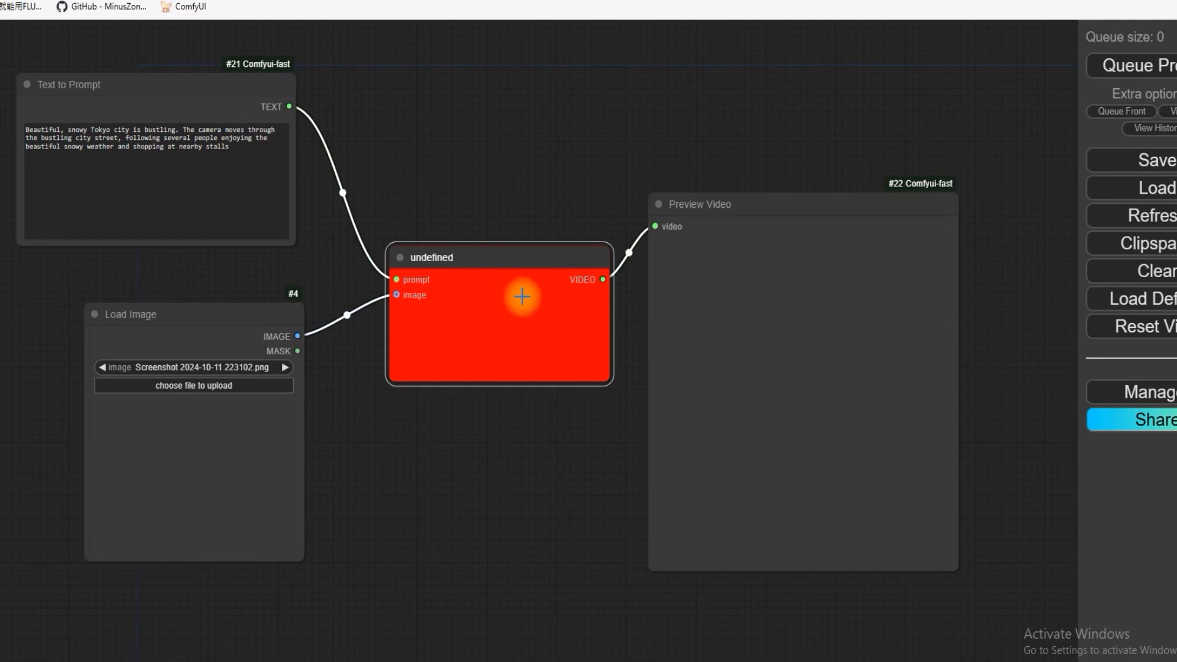
# - Install PyramidFlow-ComfyUI from the Manager's Install Missing Custom Nodes list
pyautogui.click(1139, 392)
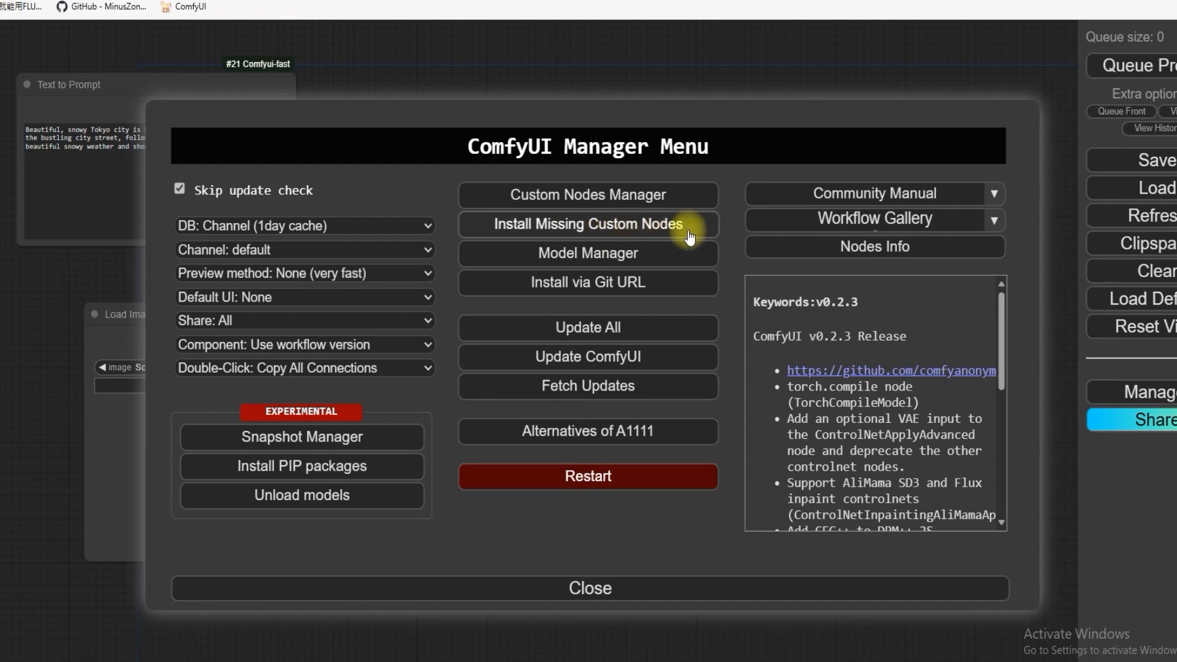
pyautogui.click(588, 224)
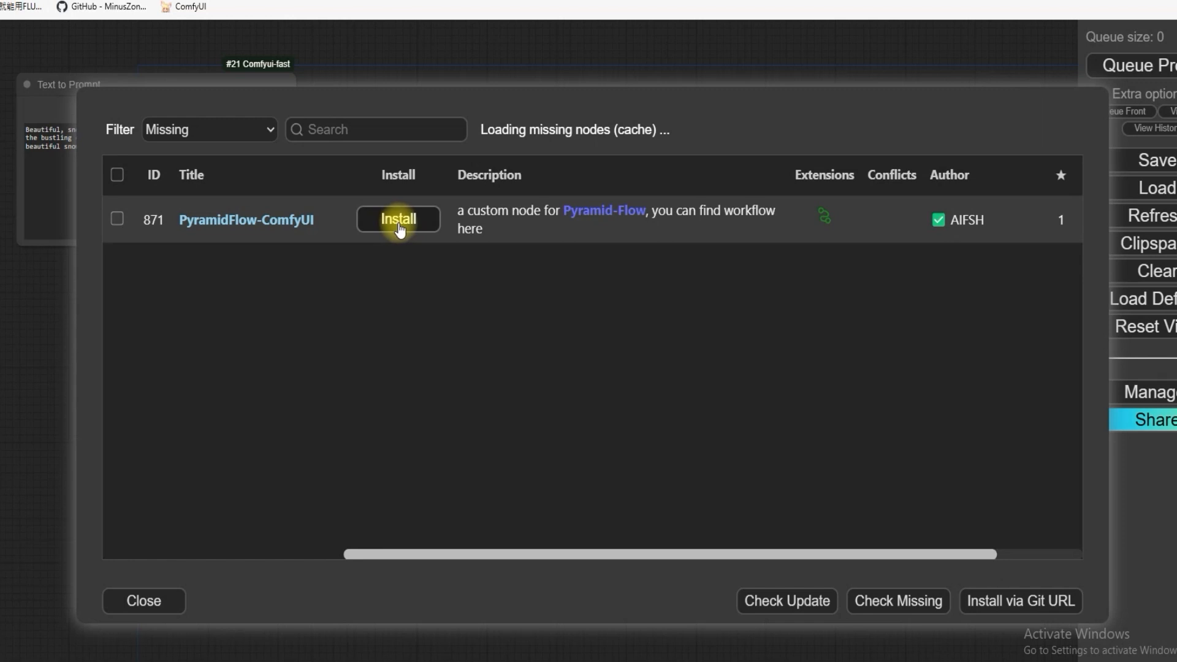
pyautogui.click(398, 220)
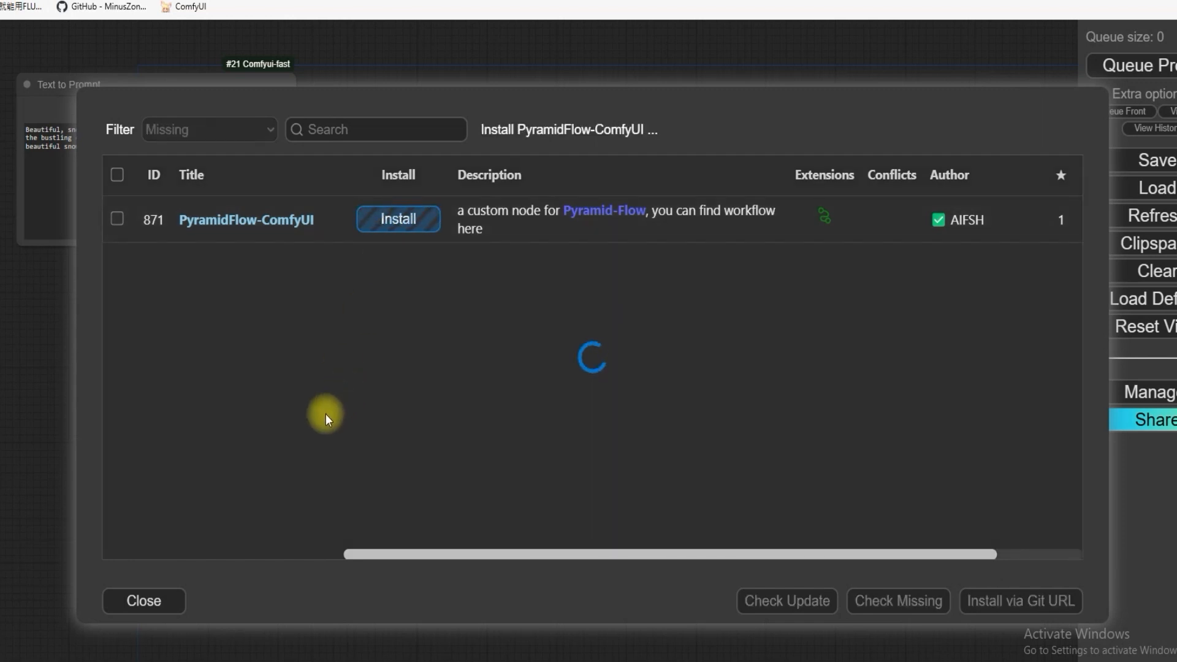
pyautogui.click(143, 601)
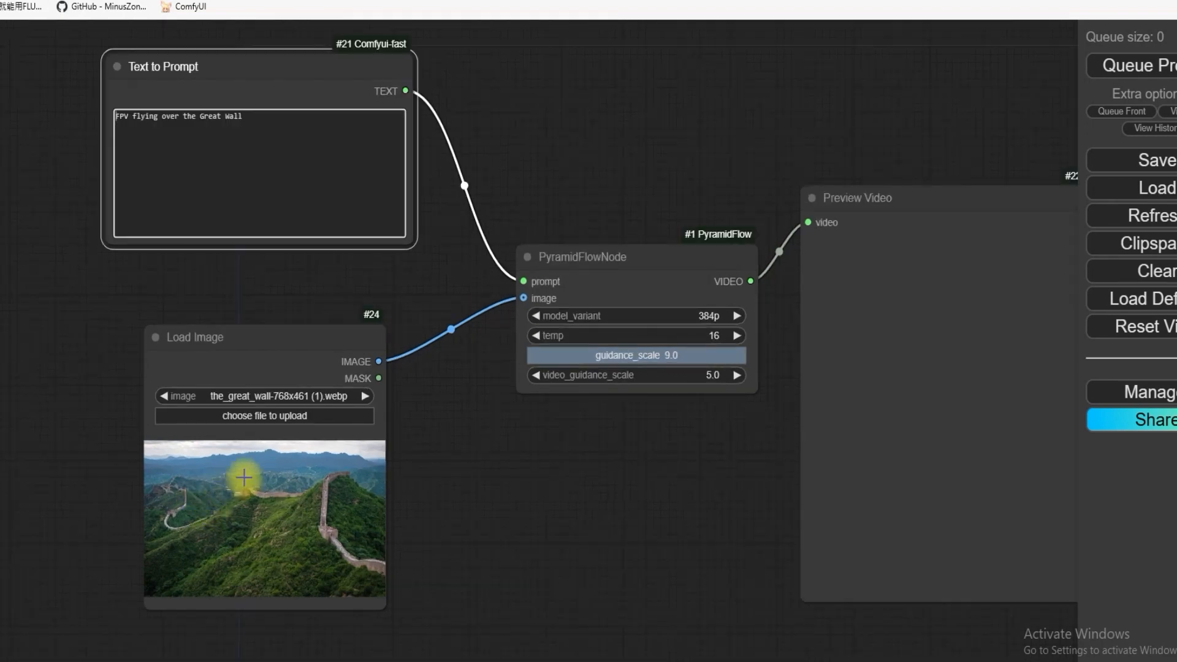
pyautogui.moveTo(375, 308)
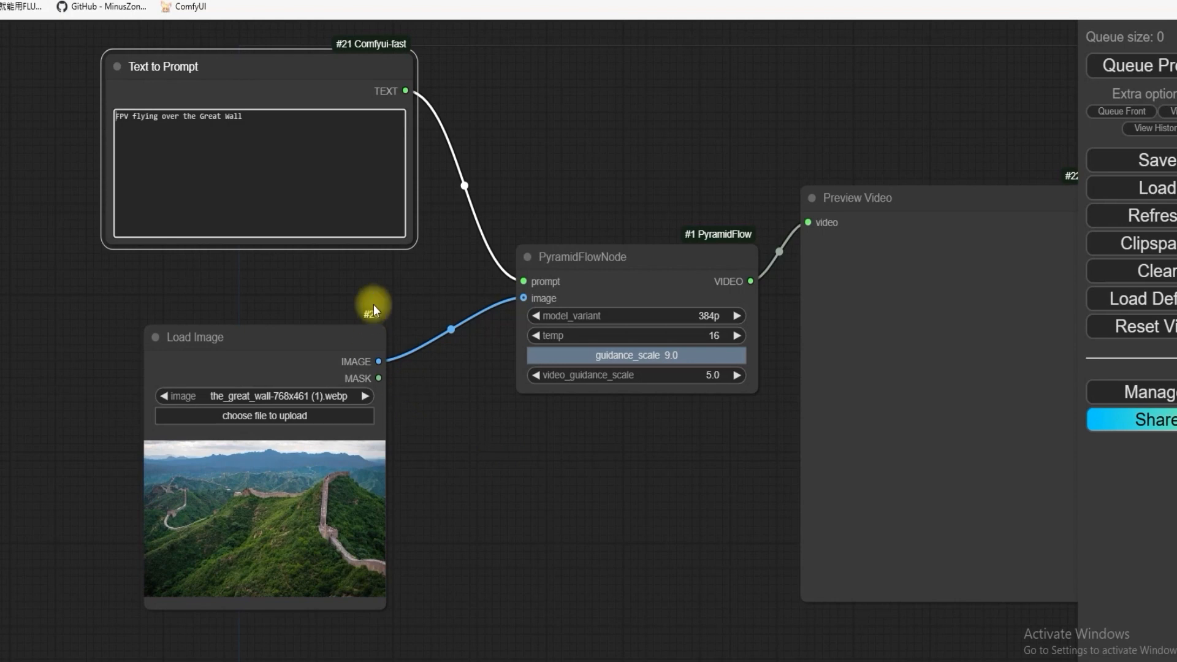
# - Switch PyramidFlowNode's model_variant to 768p and back to 384p while reviewing the workflow
pyautogui.scroll(3)
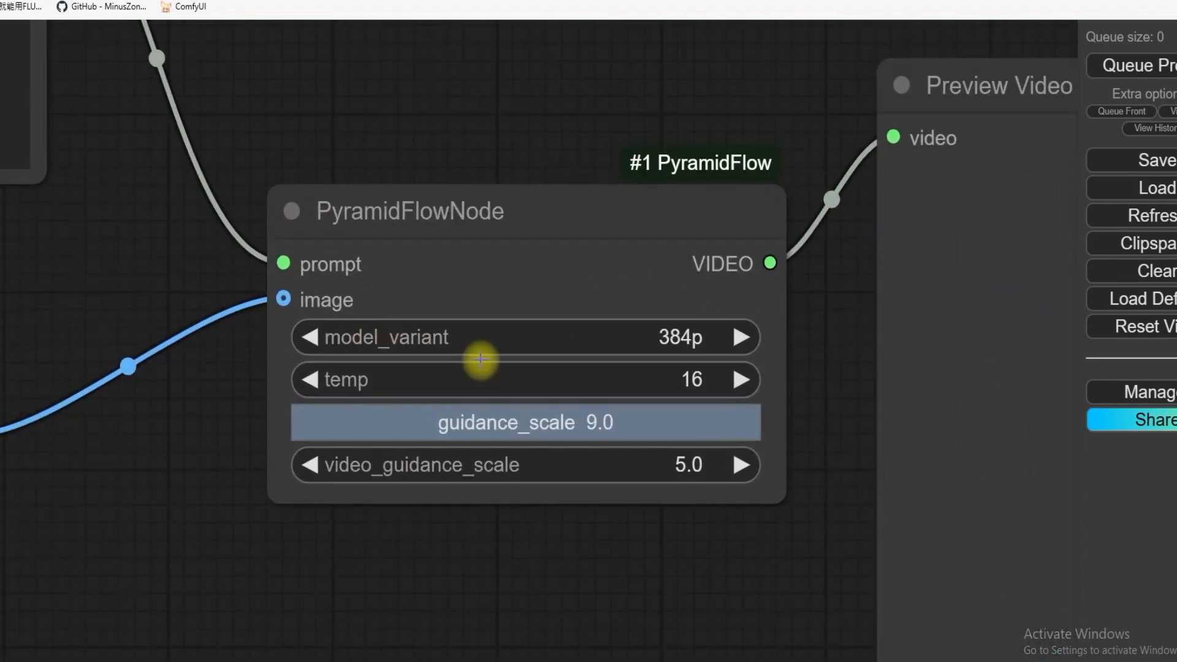
pyautogui.moveTo(685, 339)
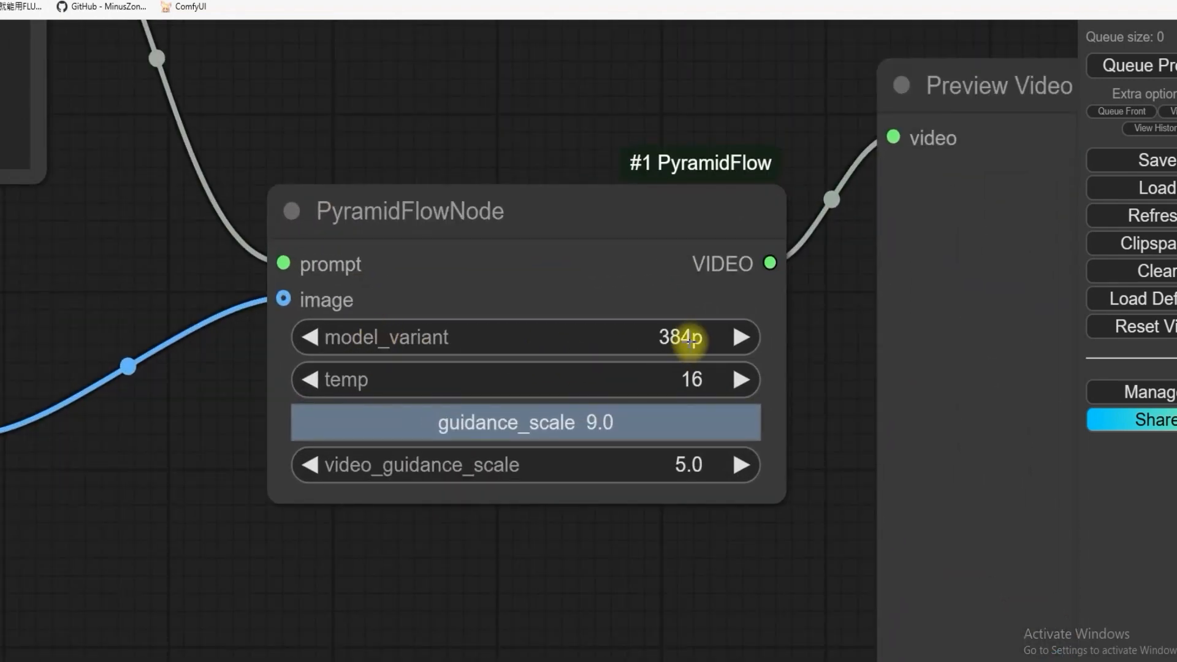
pyautogui.click(675, 337)
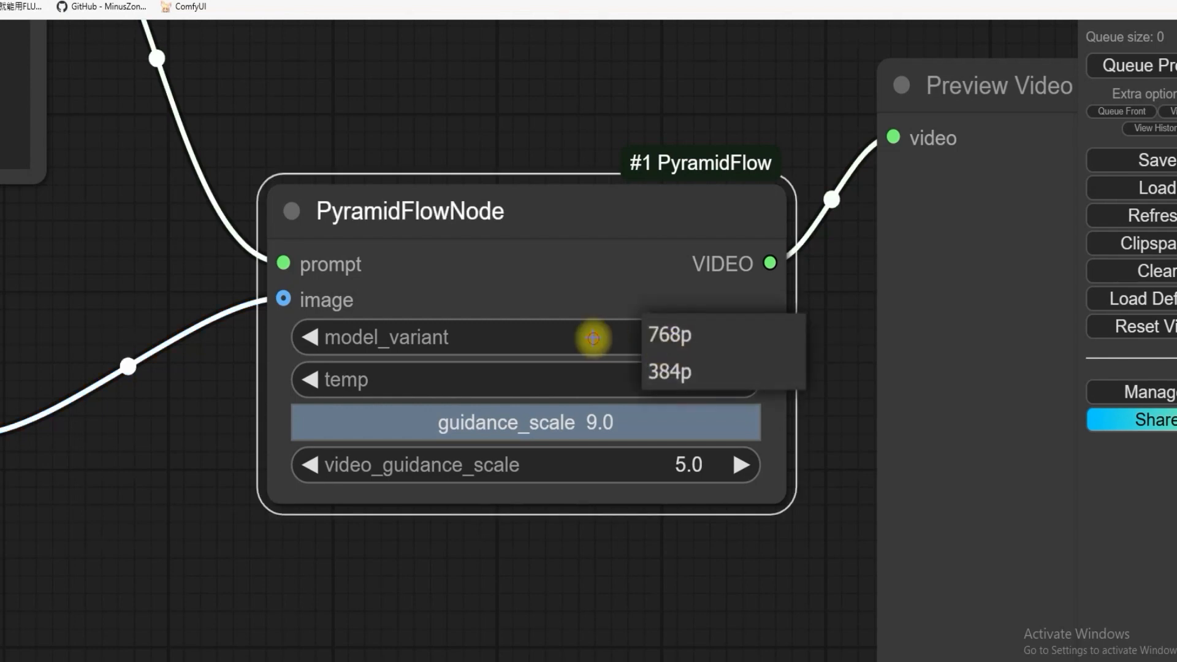
pyautogui.click(667, 372)
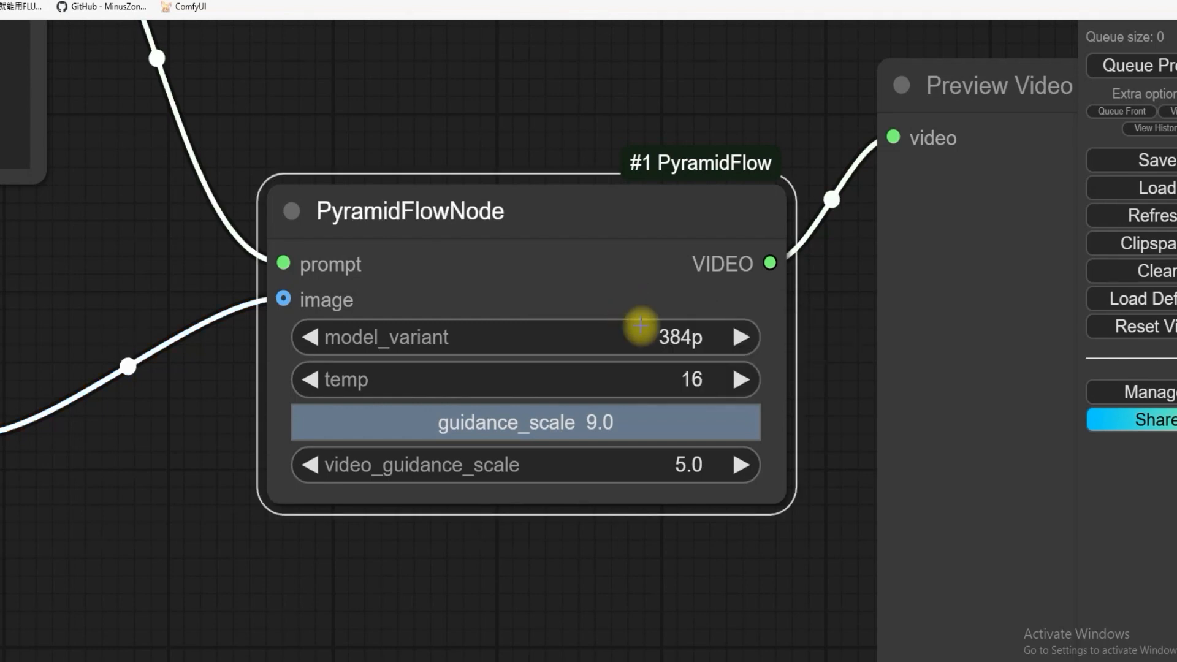
pyautogui.click(760, 337)
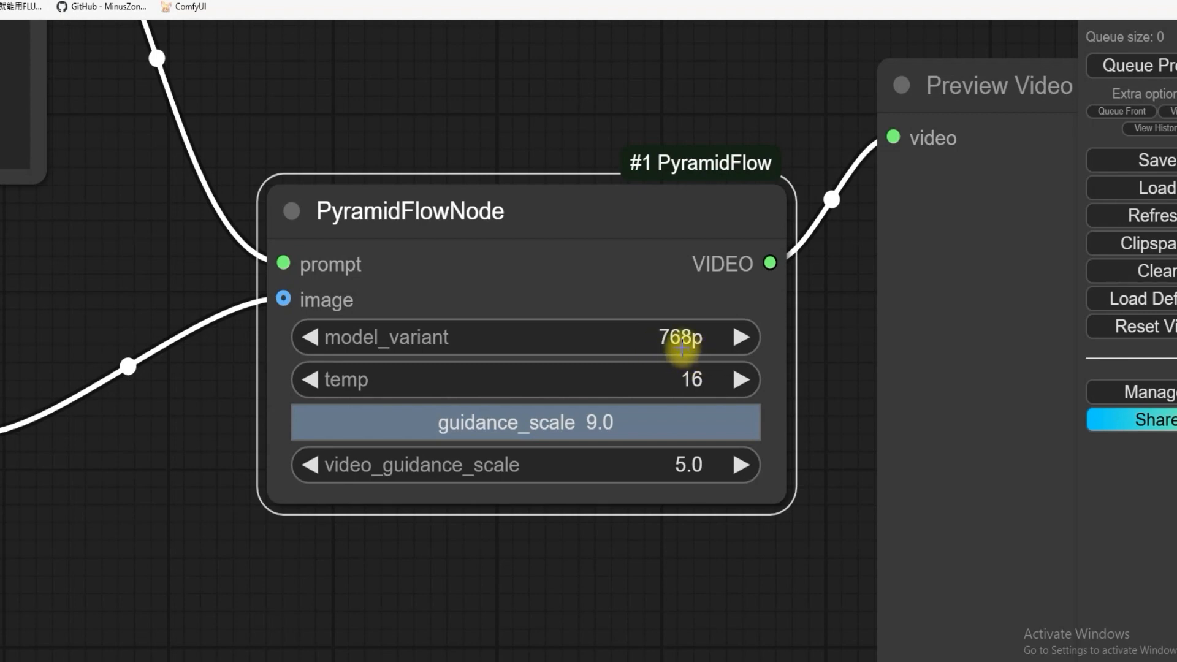
pyautogui.click(675, 337)
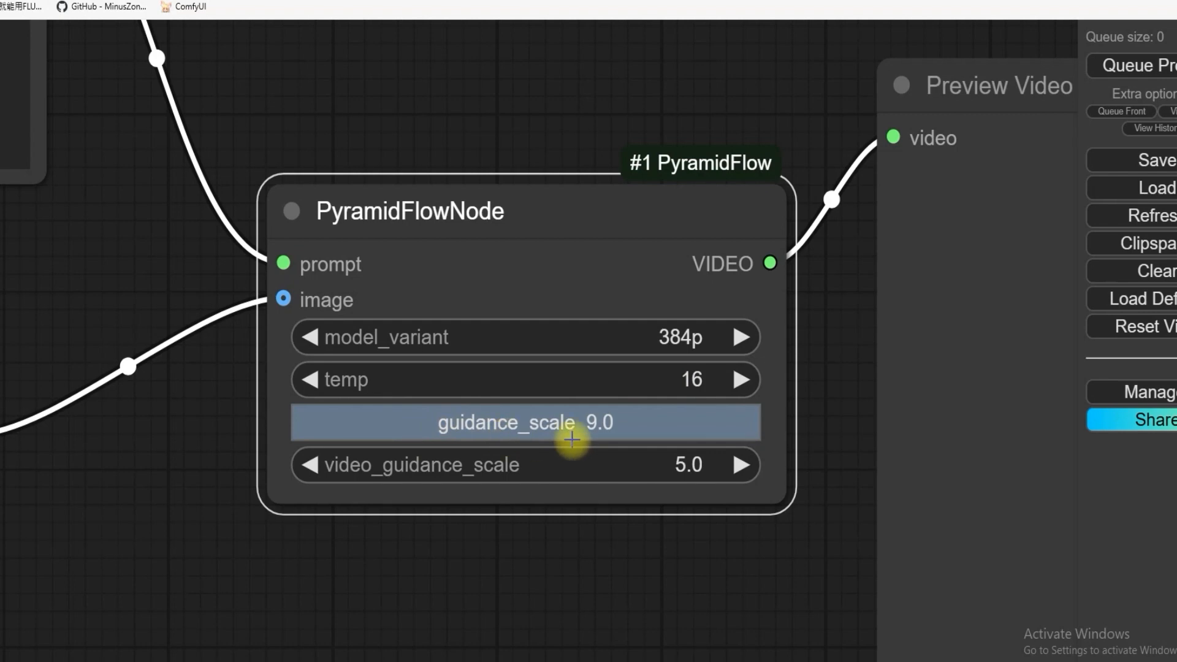
pyautogui.moveTo(516, 432)
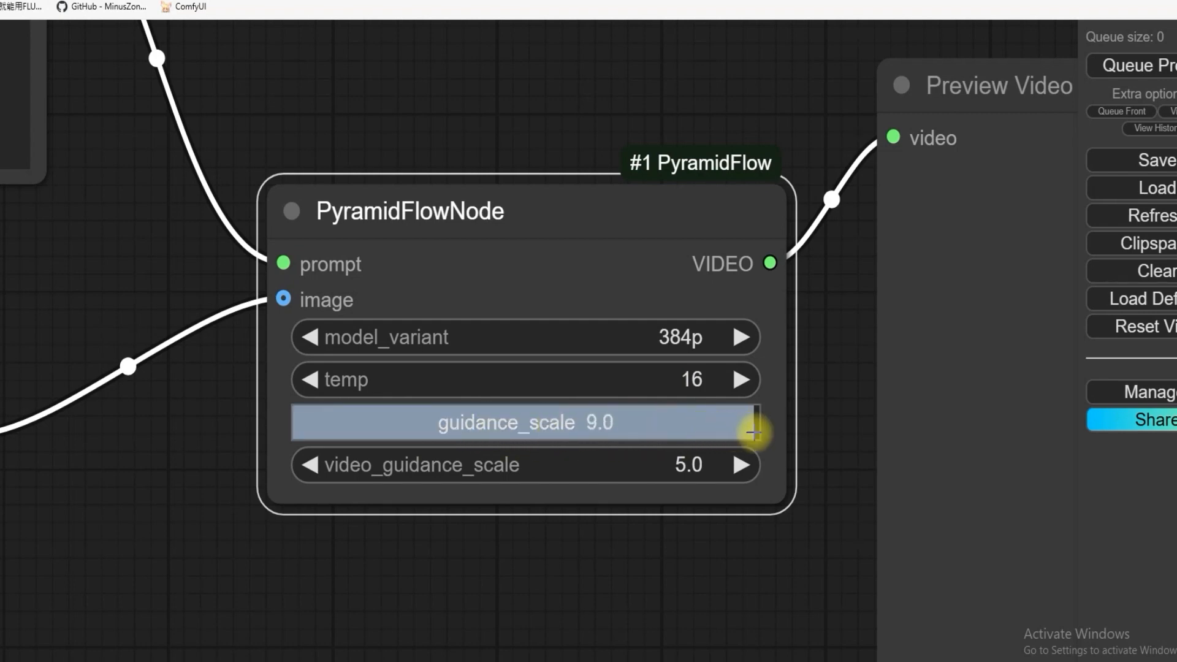
pyautogui.moveTo(587, 433)
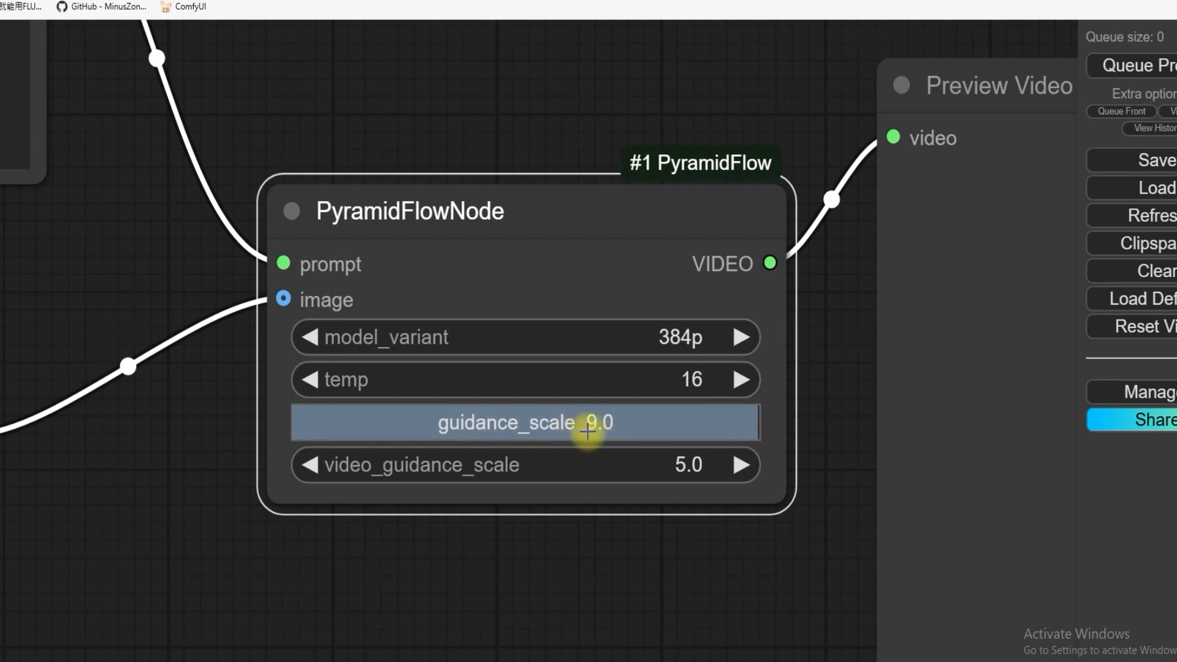
pyautogui.scroll(-3)
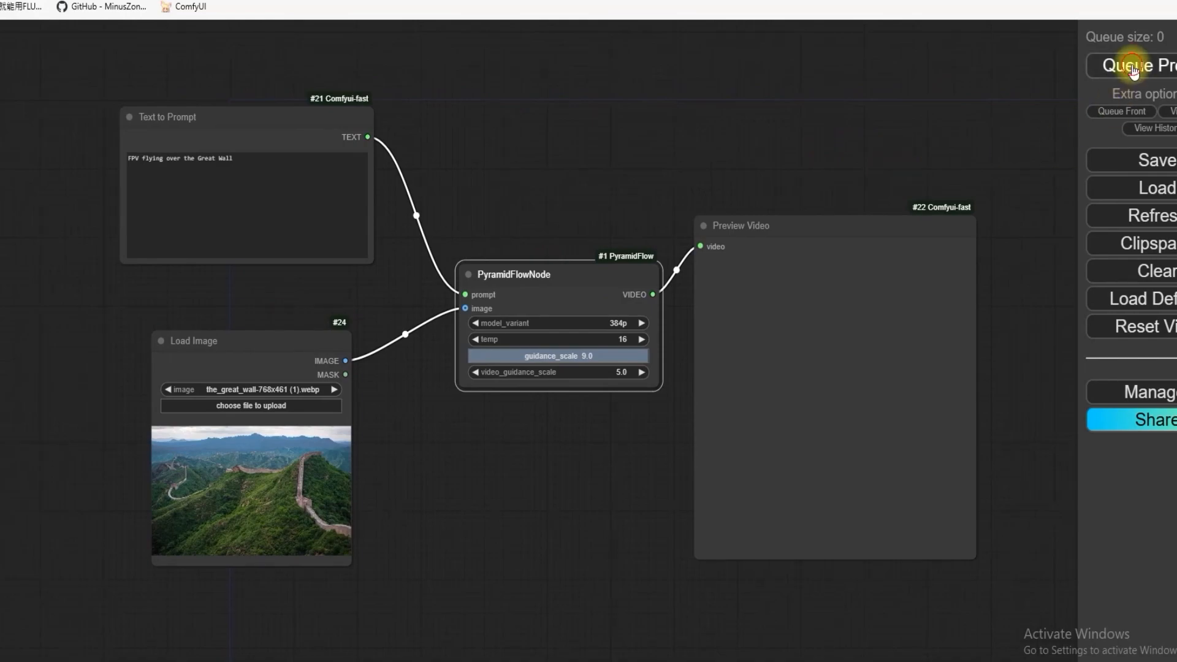
# - Generate the Great Wall clip, play it full screen, and download it as ComfyUI_5.mp4
pyautogui.click(1132, 66)
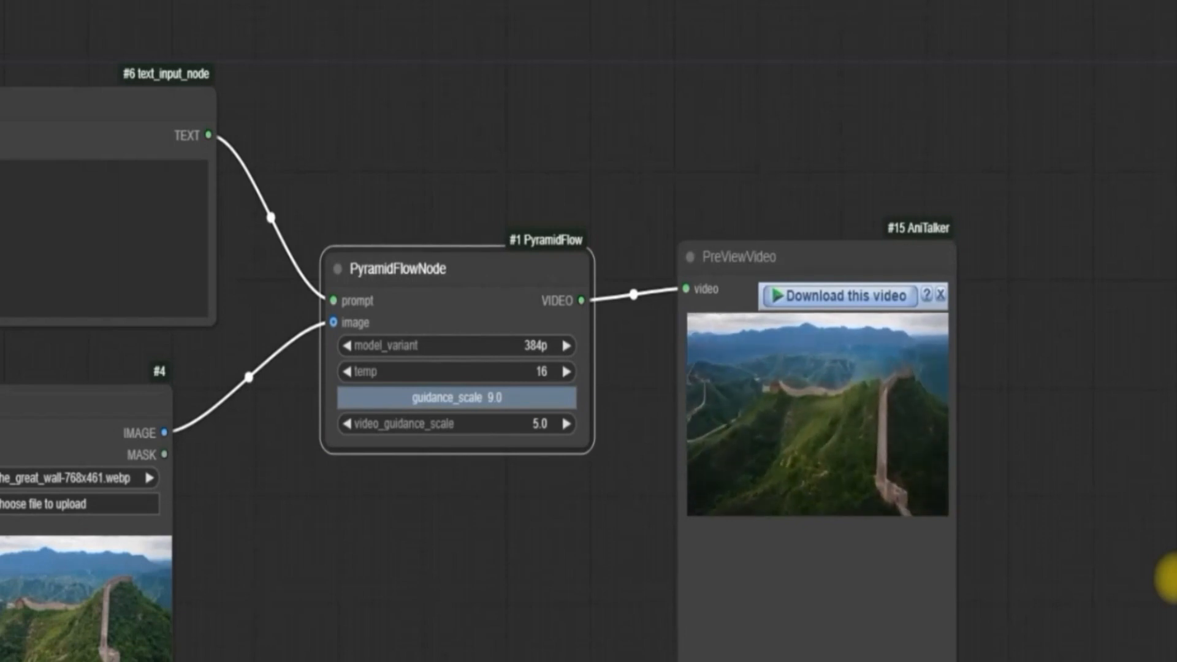
pyautogui.click(816, 417)
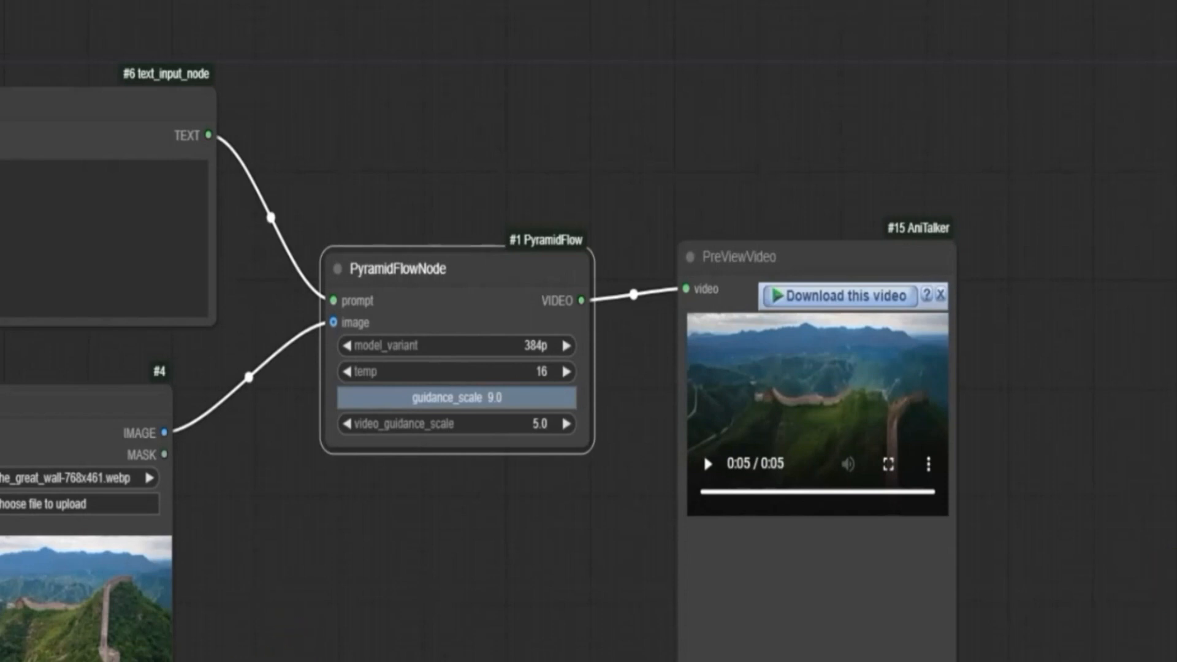
pyautogui.click(887, 464)
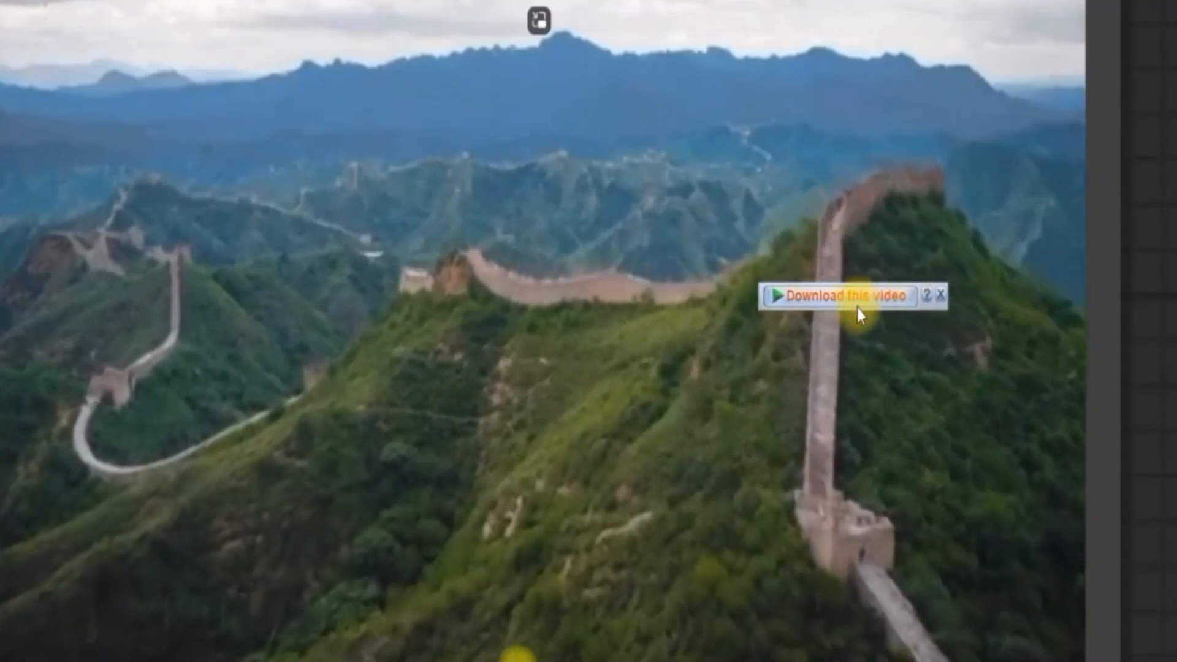
pyautogui.click(836, 295)
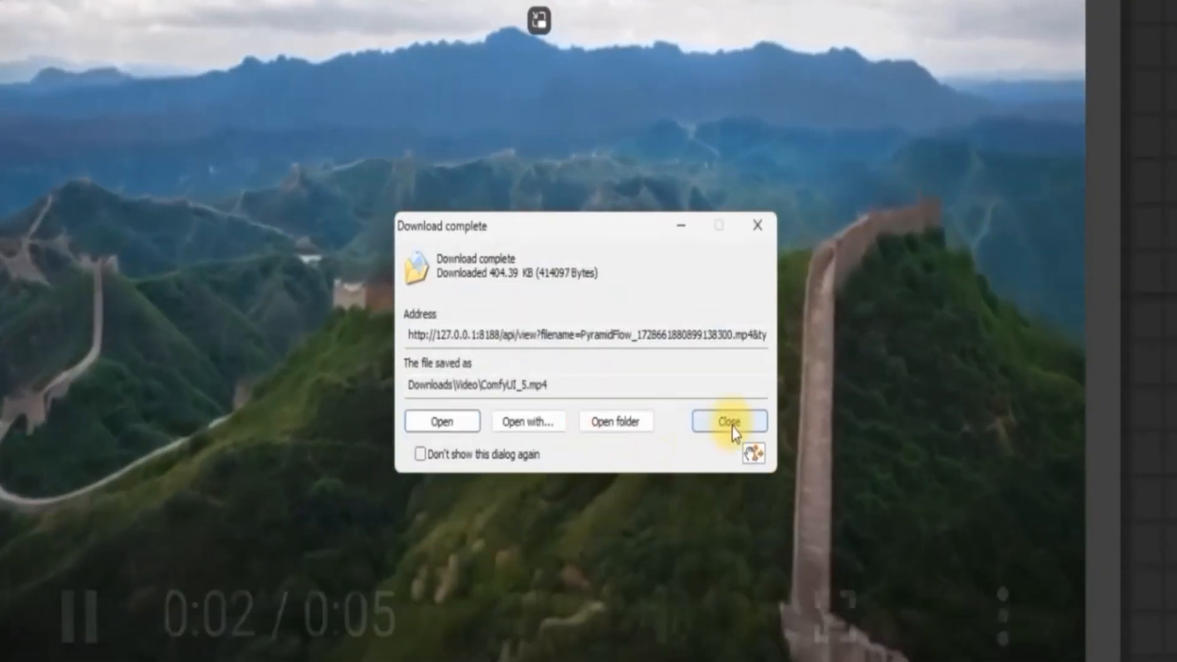
pyautogui.click(727, 420)
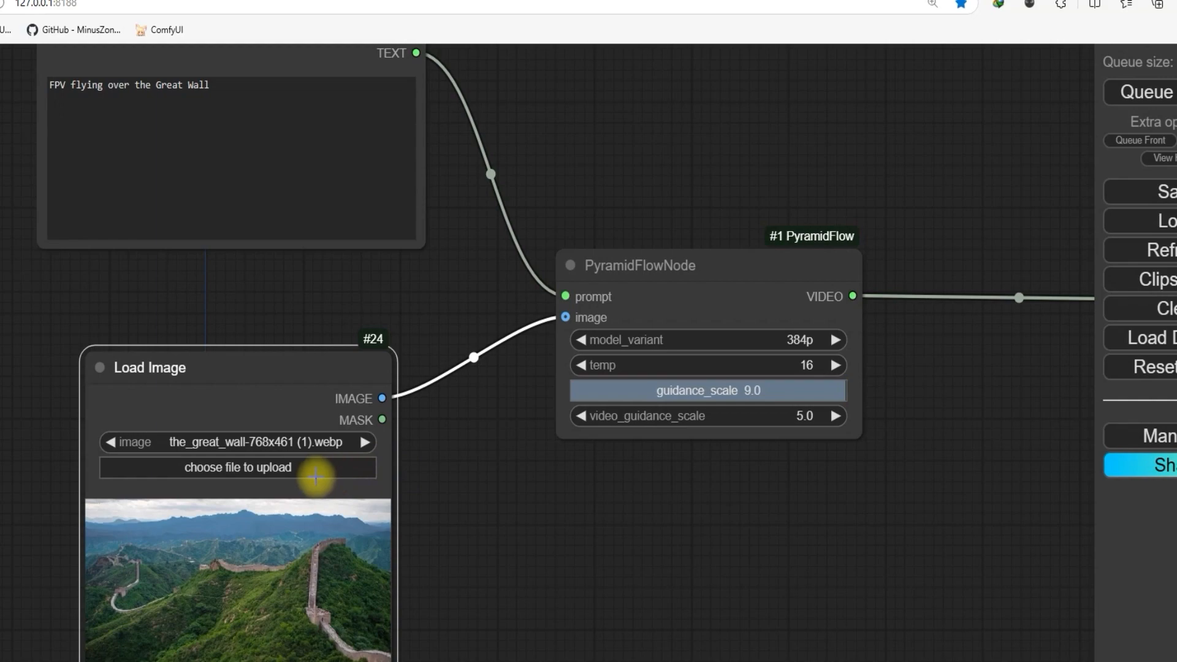
pyautogui.moveTo(236, 468)
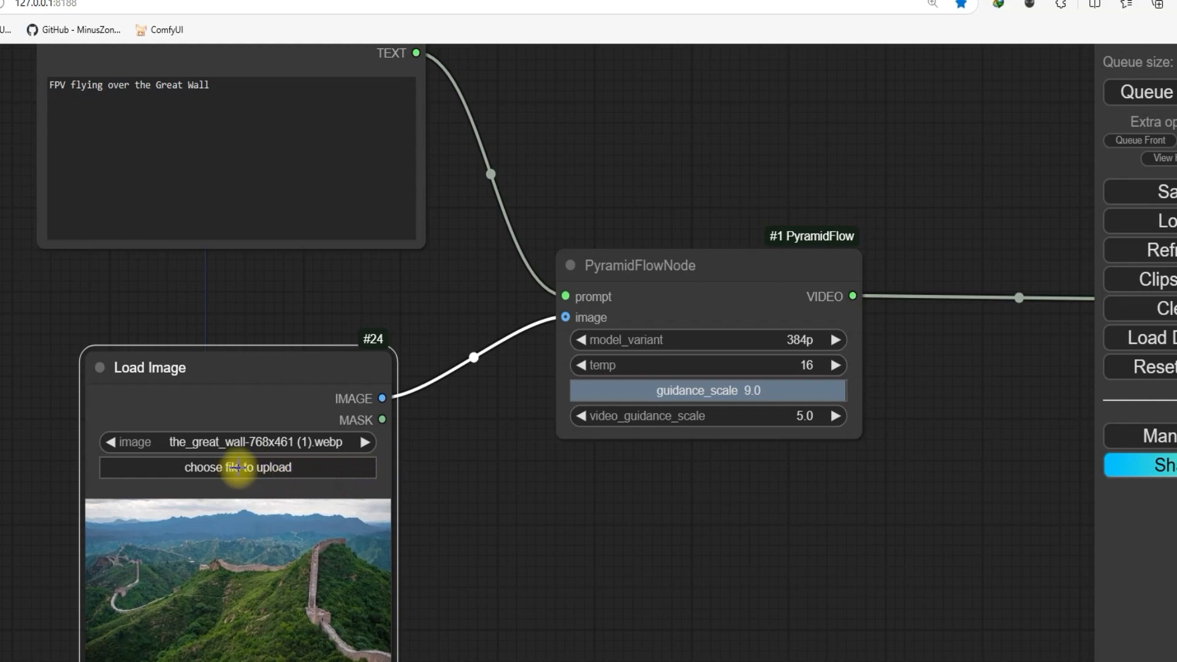
# - Browse from the Load Image node to the Downloads folder for a new input image
pyautogui.click(238, 467)
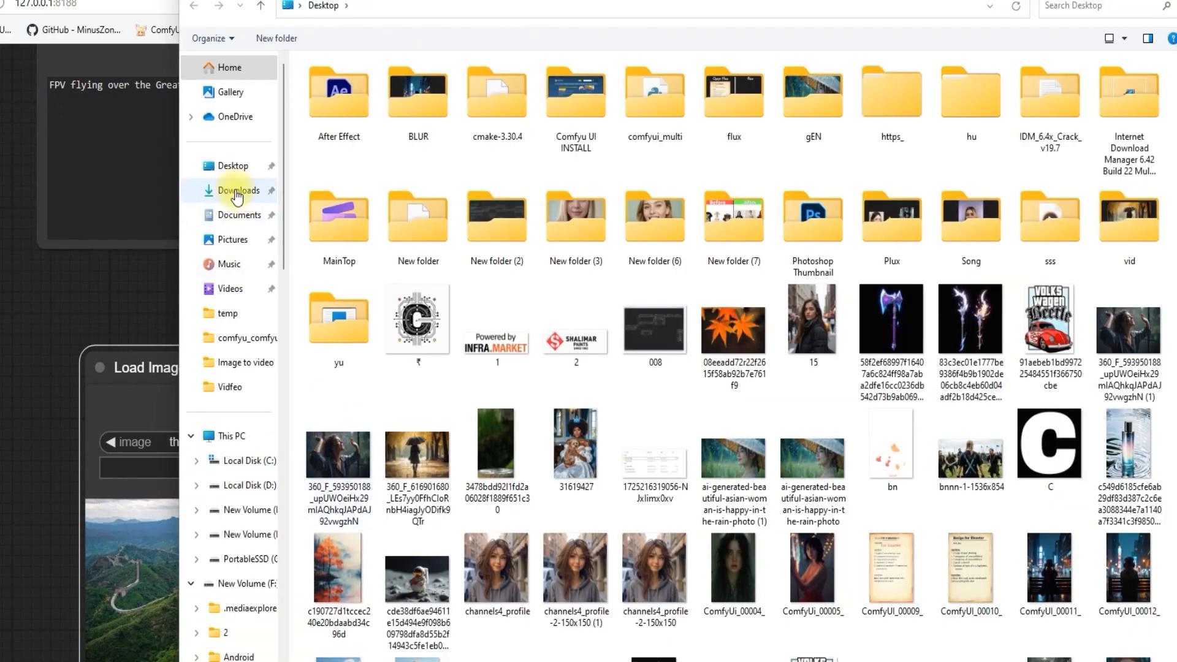
pyautogui.click(236, 190)
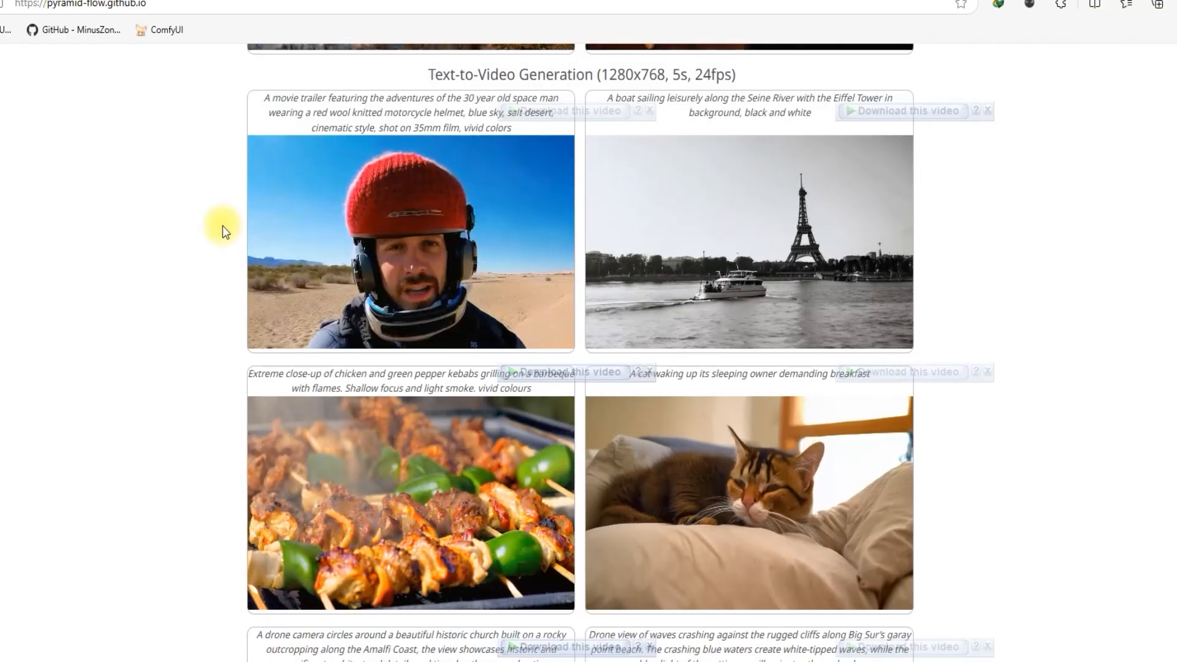
# - Copy the red-helmet space man trailer prompt from the Pyramid Flow page
pyautogui.rightClick(408, 111)
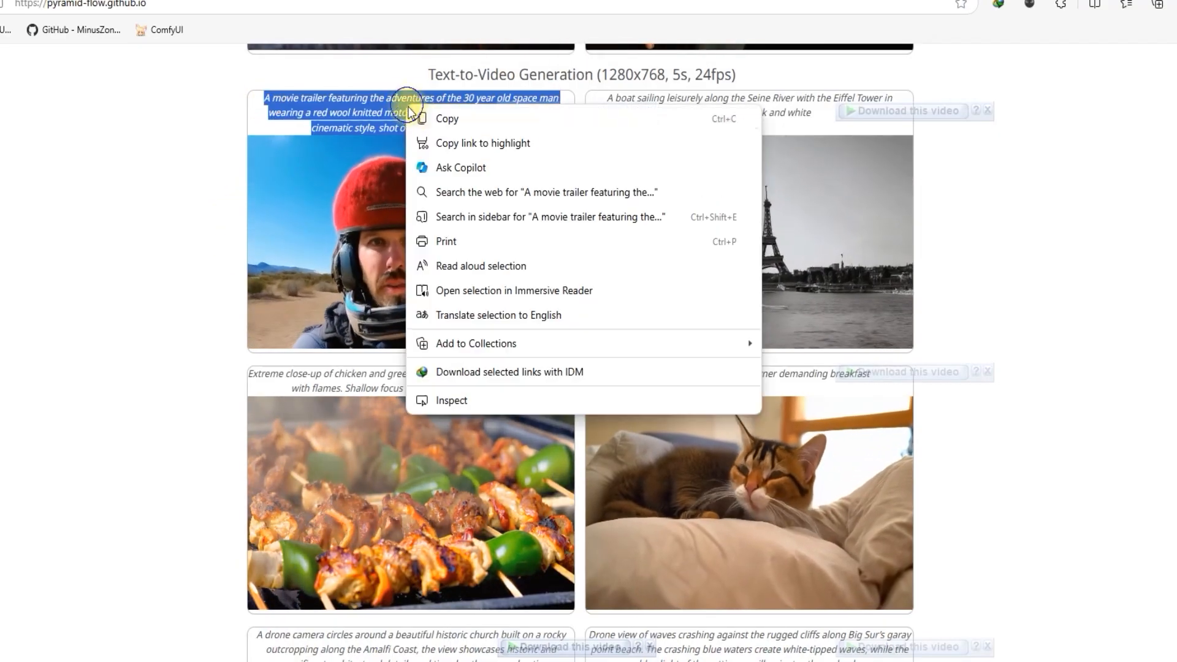
pyautogui.click(166, 30)
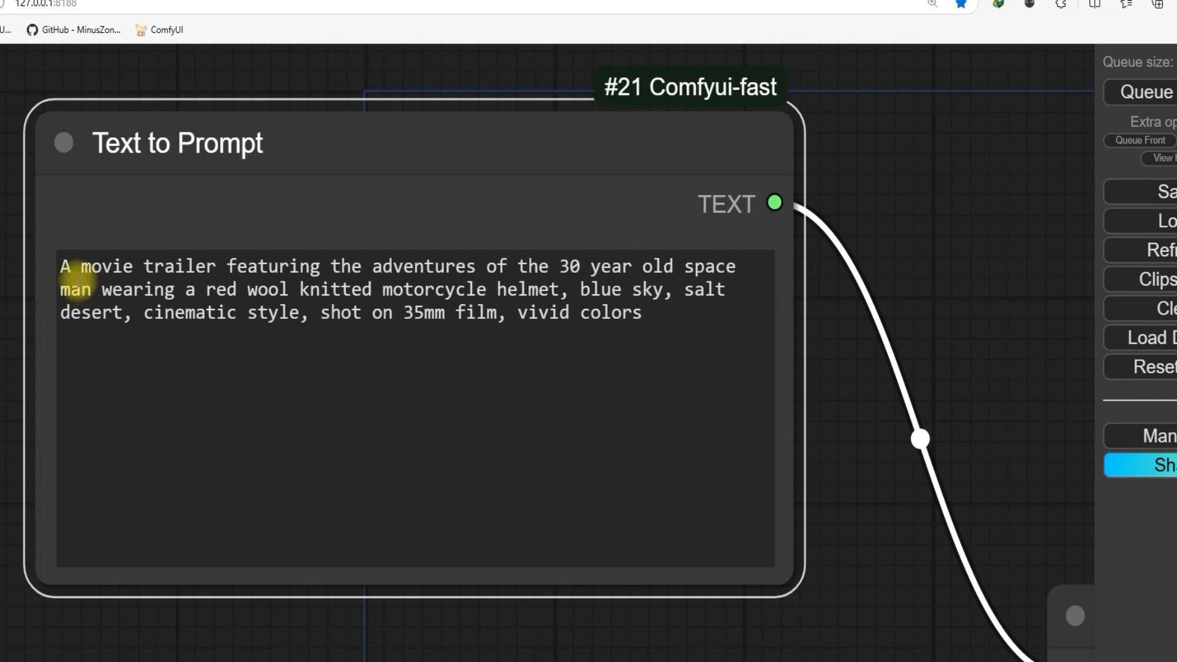
pyautogui.moveTo(314, 291)
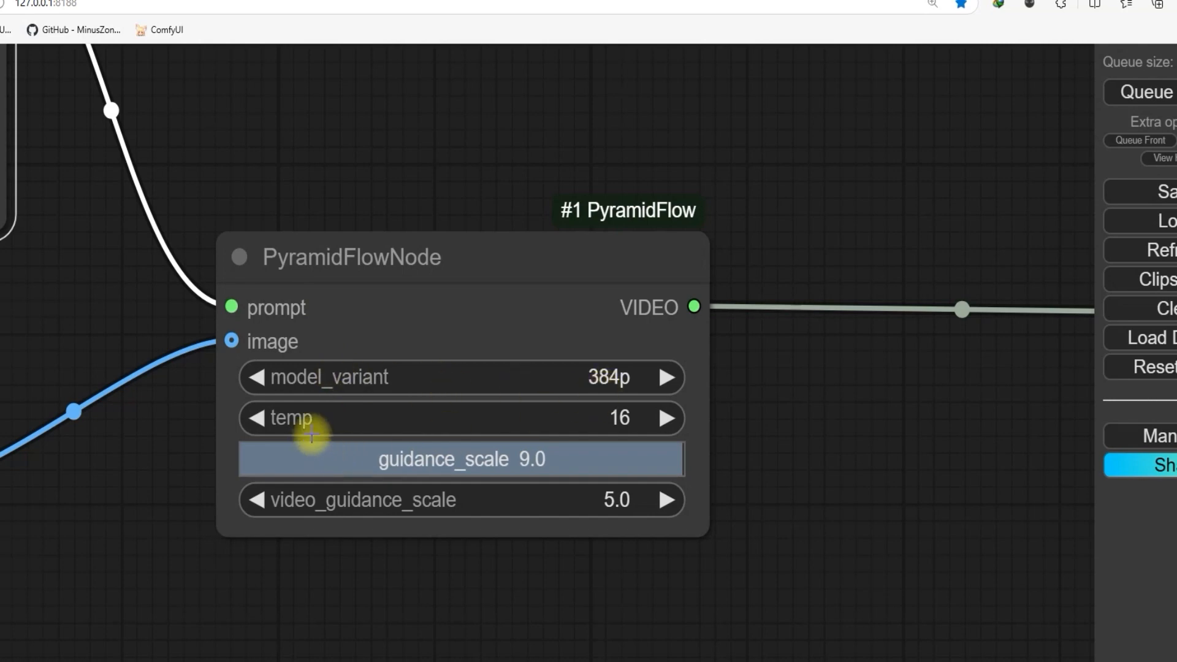
pyautogui.moveTo(429, 471)
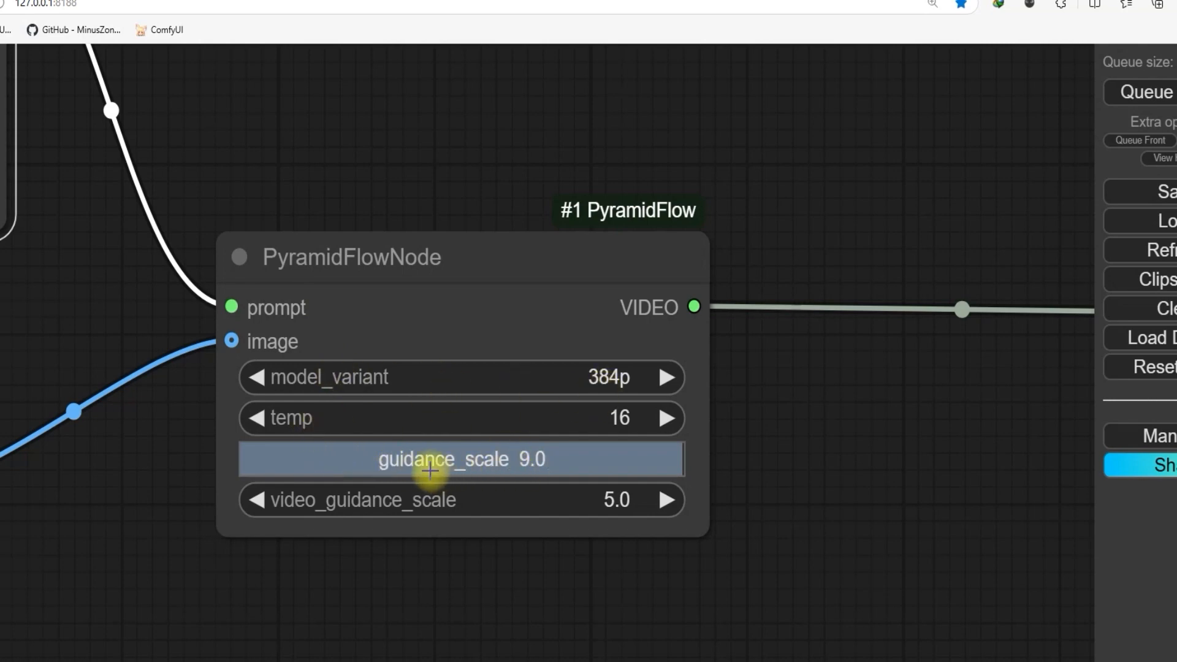
pyautogui.moveTo(531, 479)
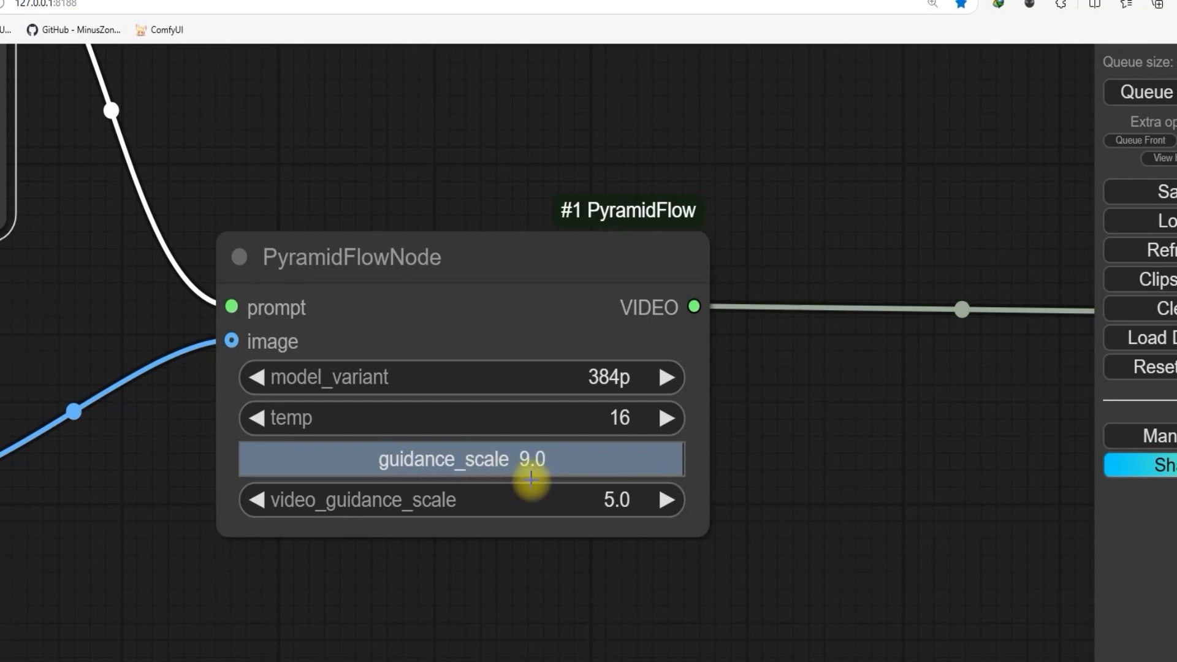
pyautogui.moveTo(430, 468)
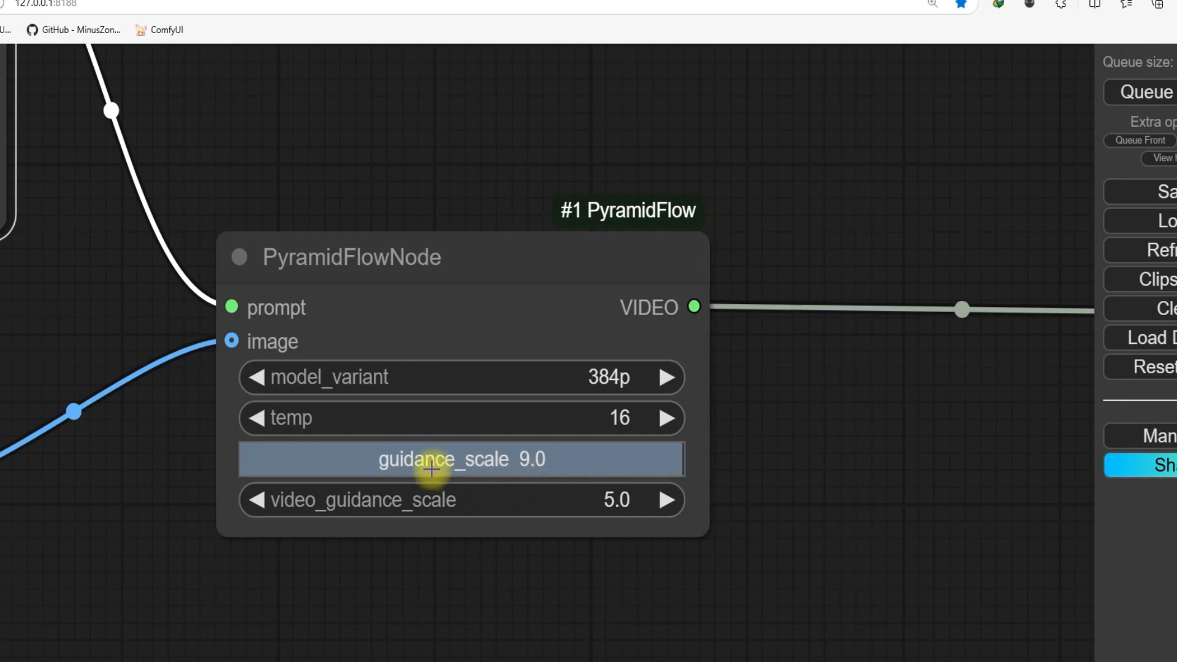
pyautogui.moveTo(615, 500)
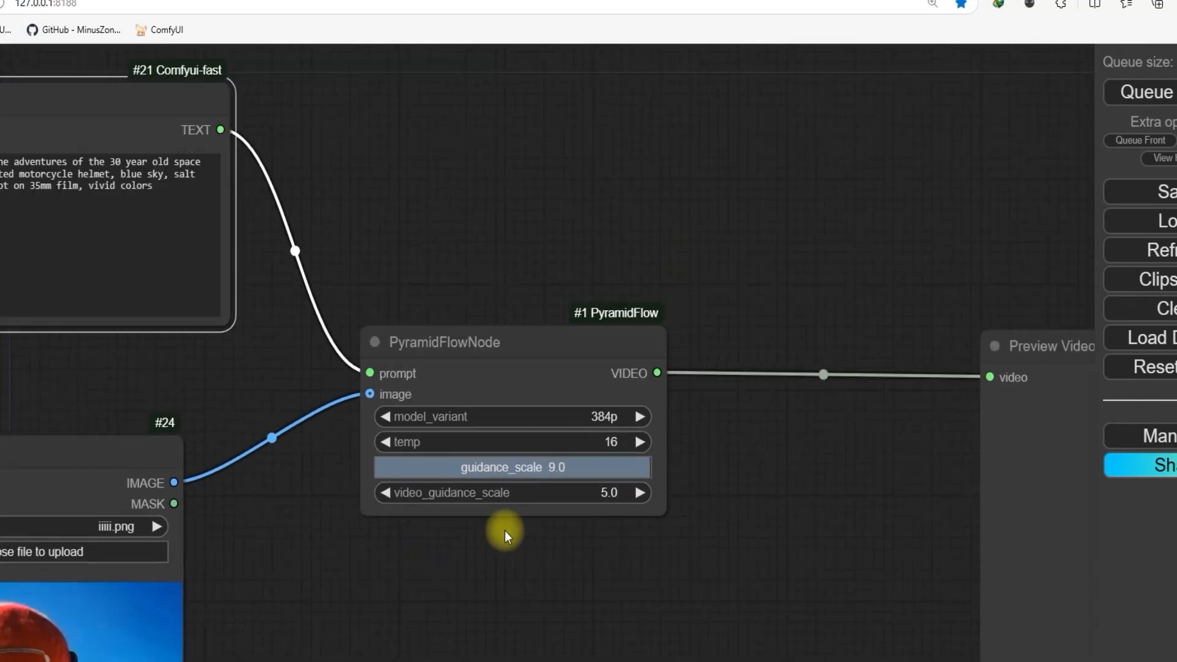
pyautogui.moveTo(1144, 92)
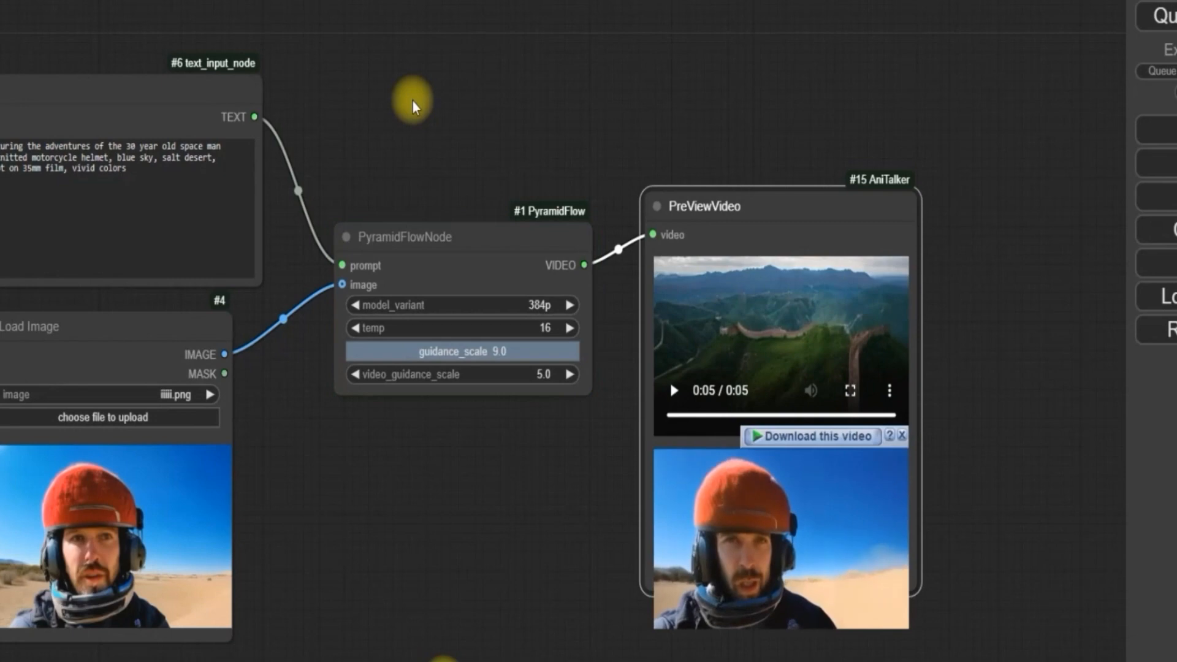
# - Play the five-second red-helmet space man clip in the PreViewVideo node
pyautogui.click(672, 583)
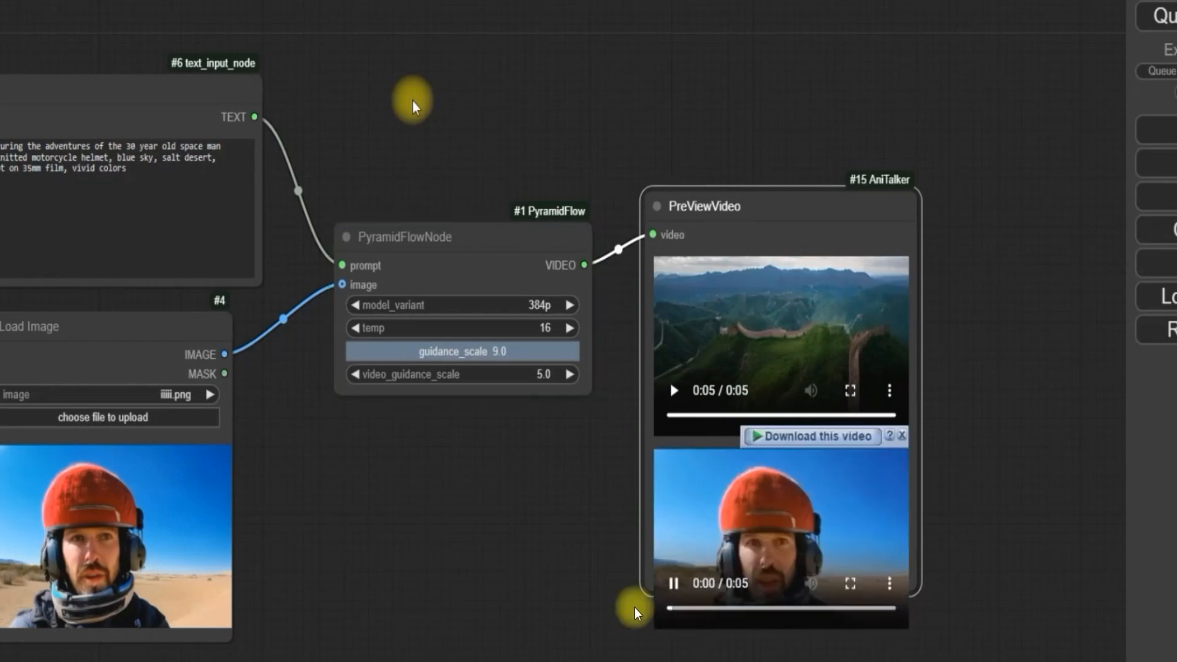